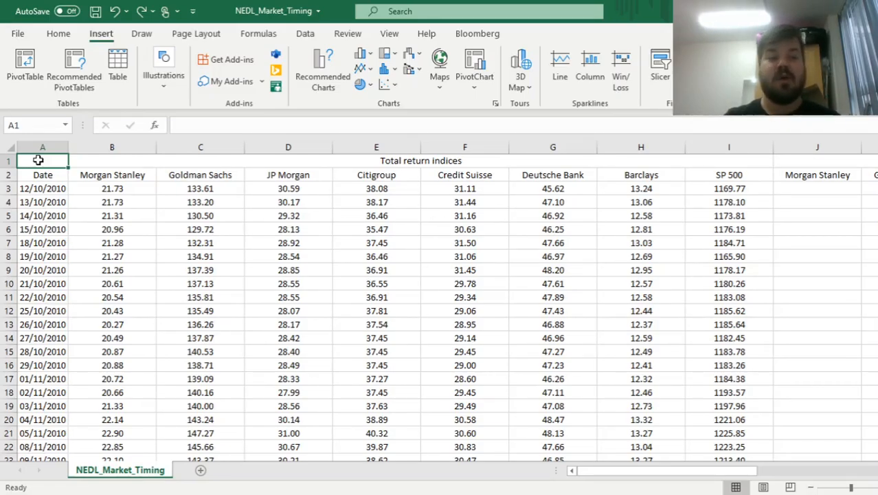
# - Review the bank and SP 500 price column headings across the data
pyautogui.click(112, 174)
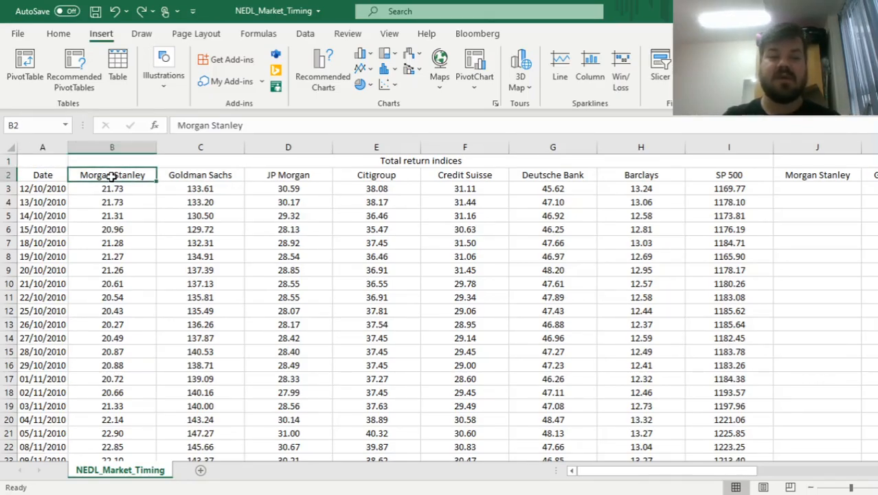
pyautogui.click(288, 174)
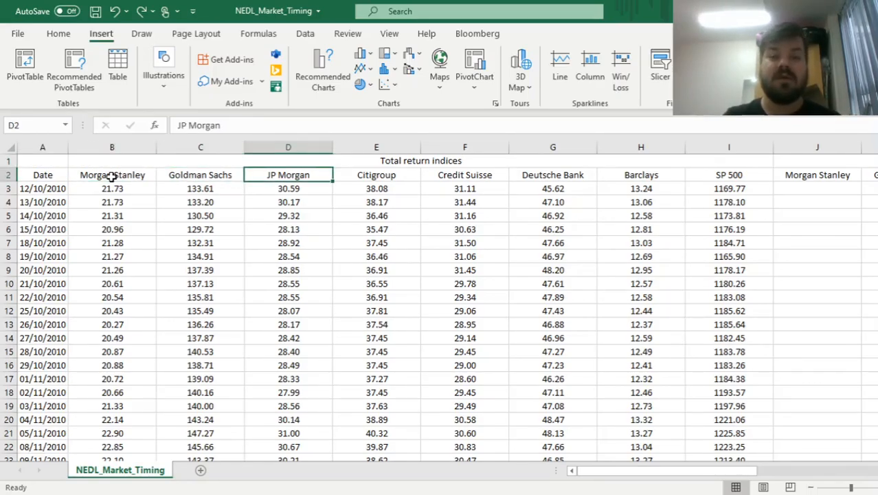
pyautogui.click(552, 175)
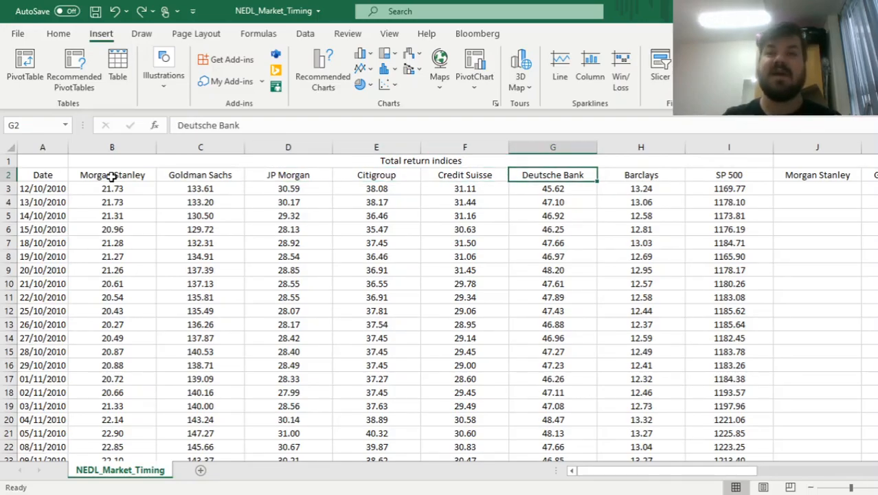
pyautogui.click(640, 175)
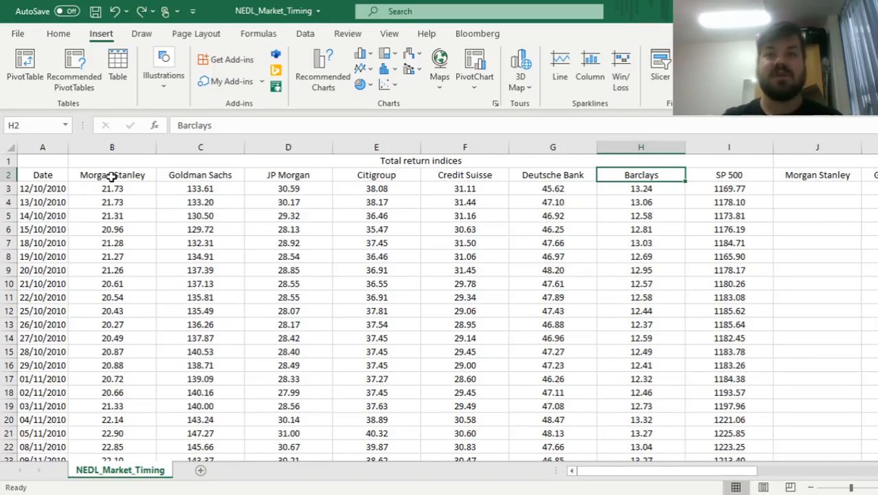
pyautogui.click(728, 174)
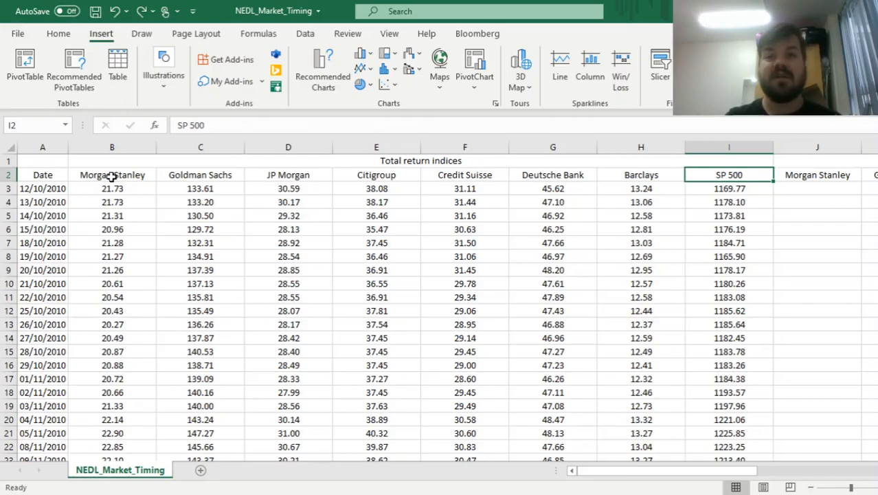
# - Compute Morgan Stanley's annualised ten-year return as =(B2519/B3)^(1/10)-1 in the Return row, giving 8.44%
pyautogui.click(42, 188)
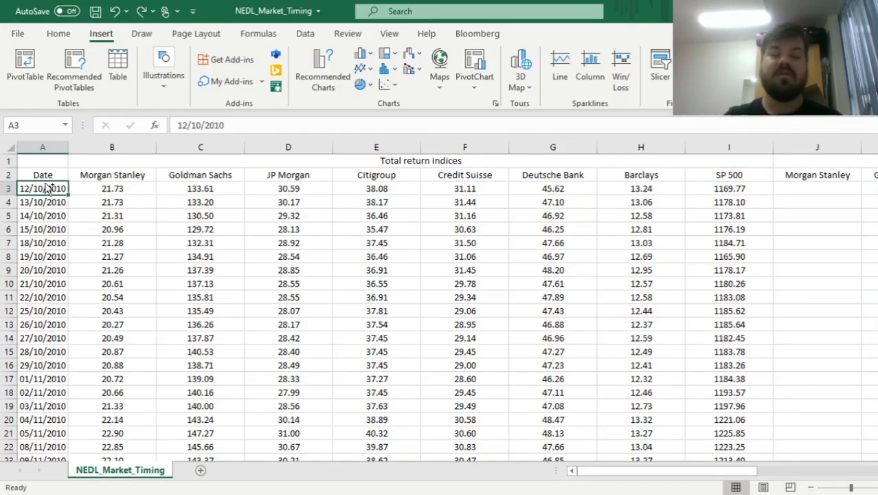
pyautogui.click(42, 175)
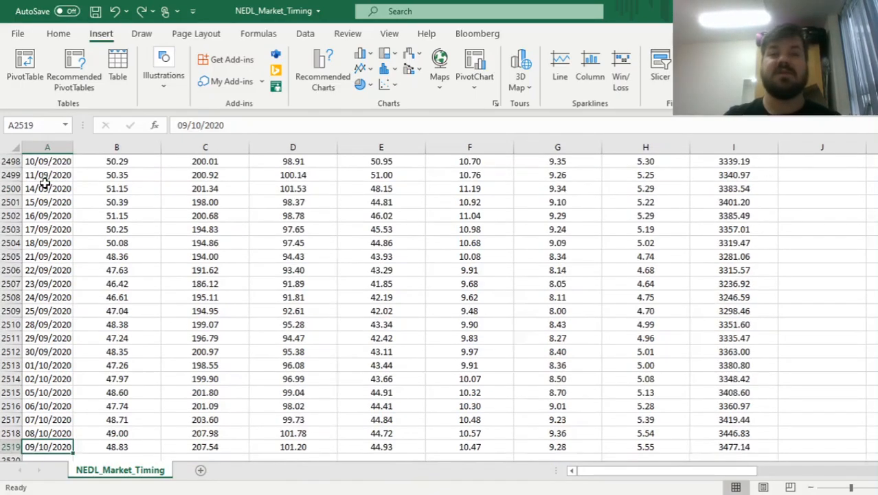
pyautogui.press('ctrl+Home')
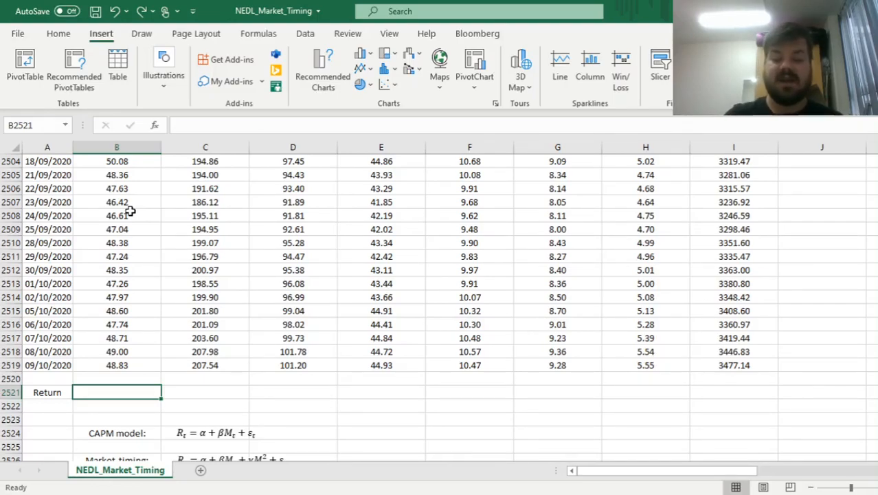
pyautogui.write('=(')
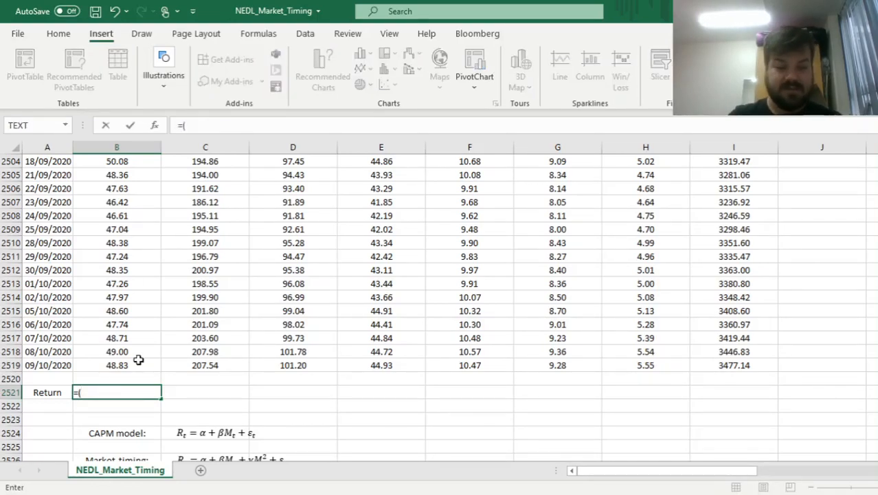
pyautogui.click(115, 366)
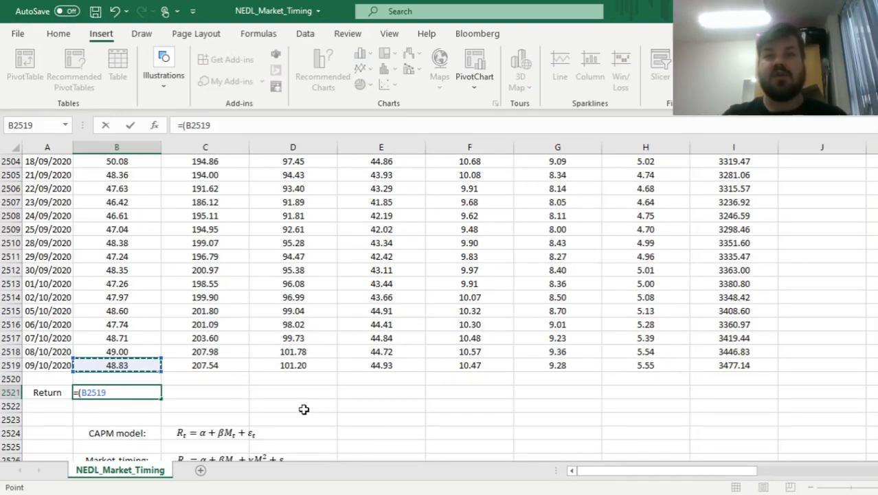
pyautogui.write('/B3)')
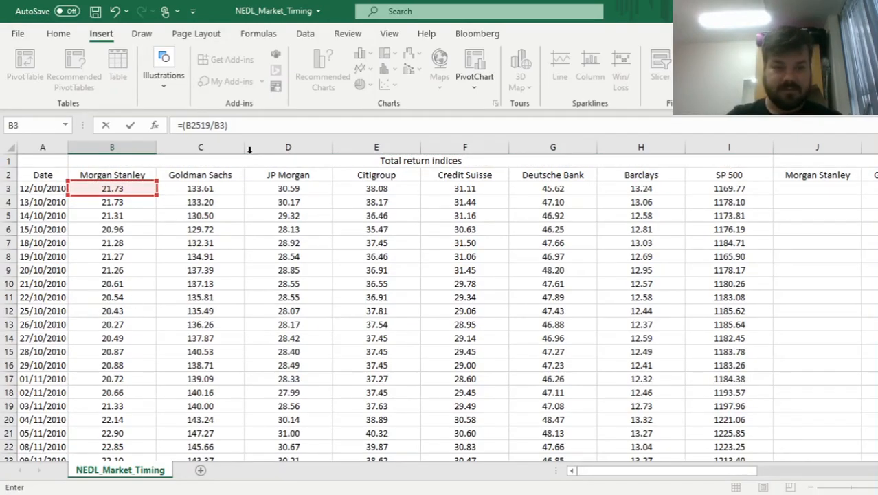
pyautogui.write('^(1/10')
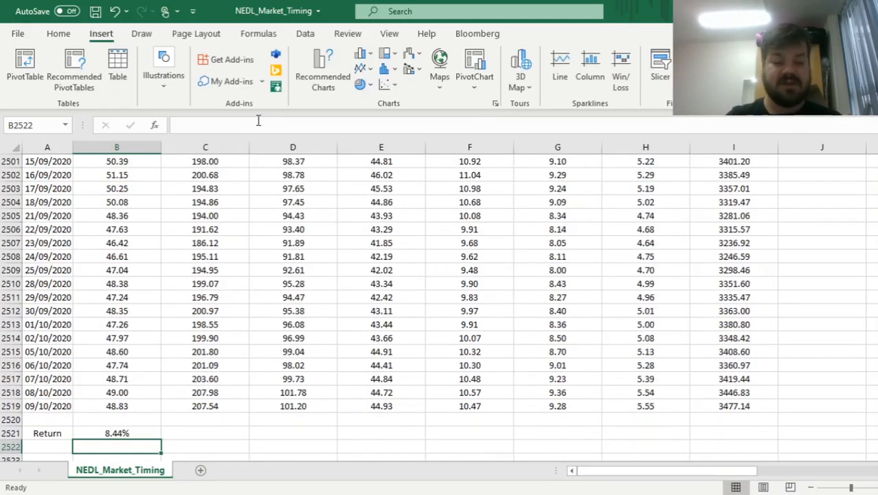
# - Fill the Return formula across to SP 500 and check the JP Morgan formula in D2521
pyautogui.scroll(-3)
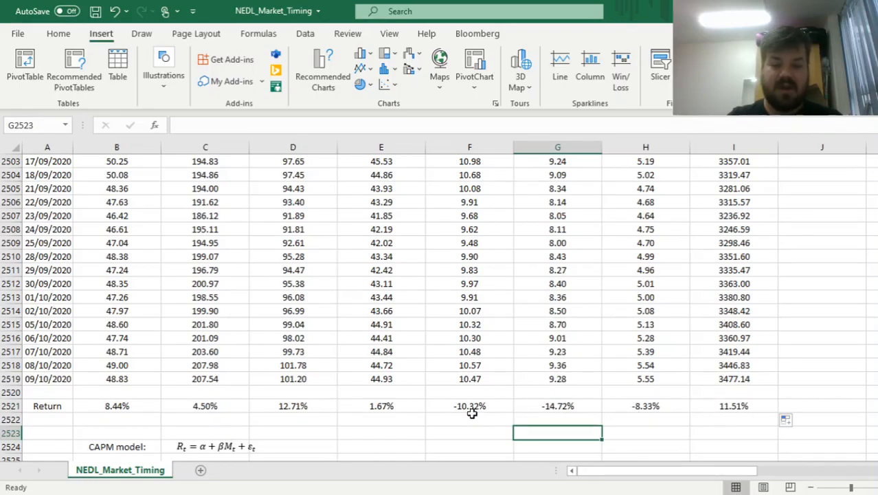
pyautogui.moveTo(472, 411)
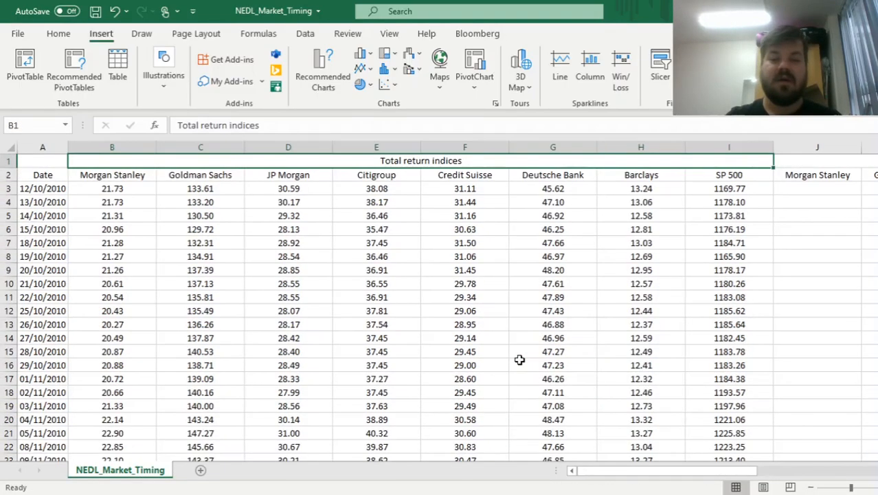
pyautogui.click(552, 175)
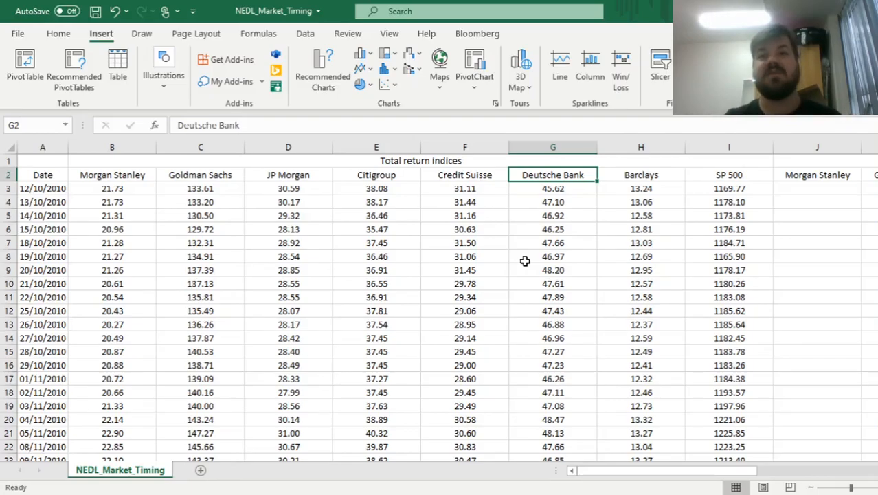
pyautogui.click(465, 174)
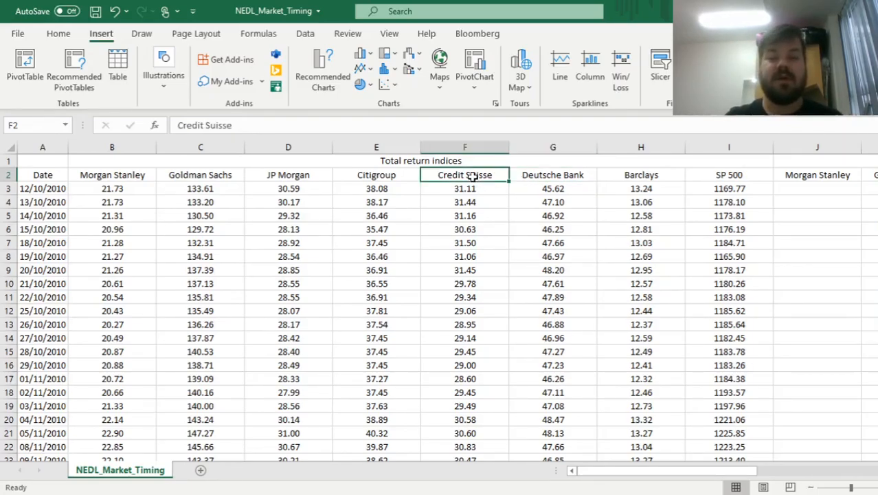
pyautogui.click(640, 174)
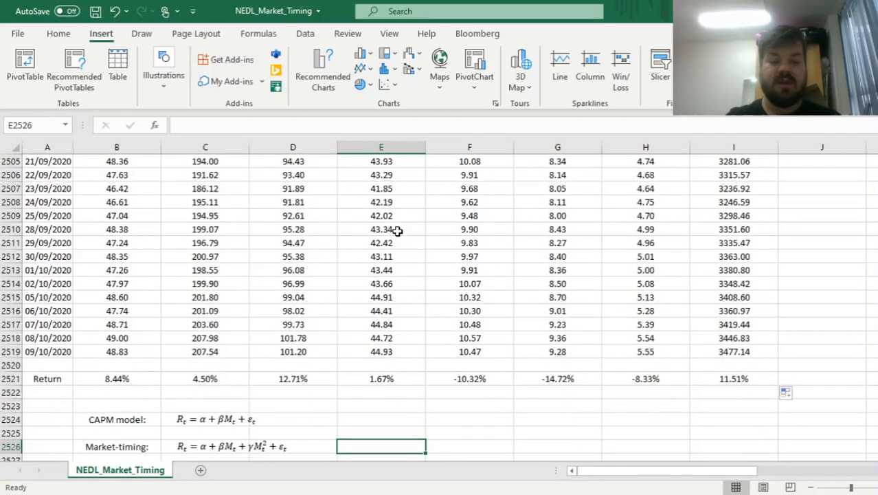
pyautogui.click(380, 379)
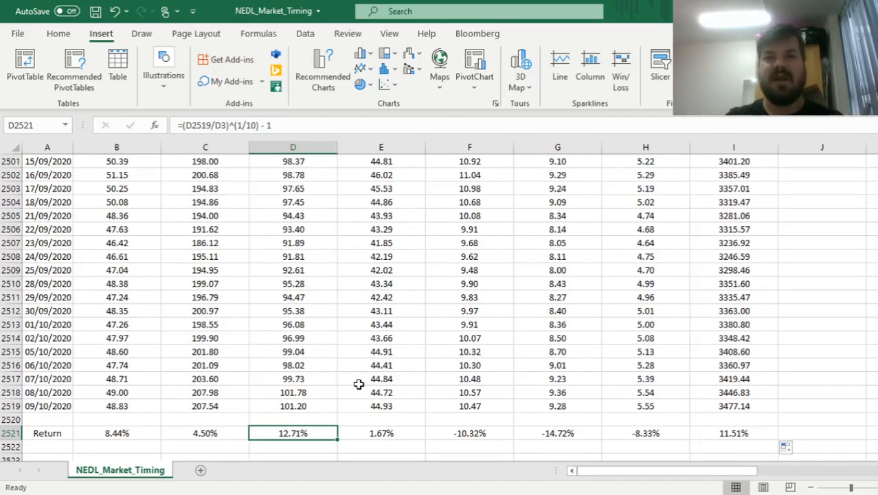
pyautogui.scroll(-3)
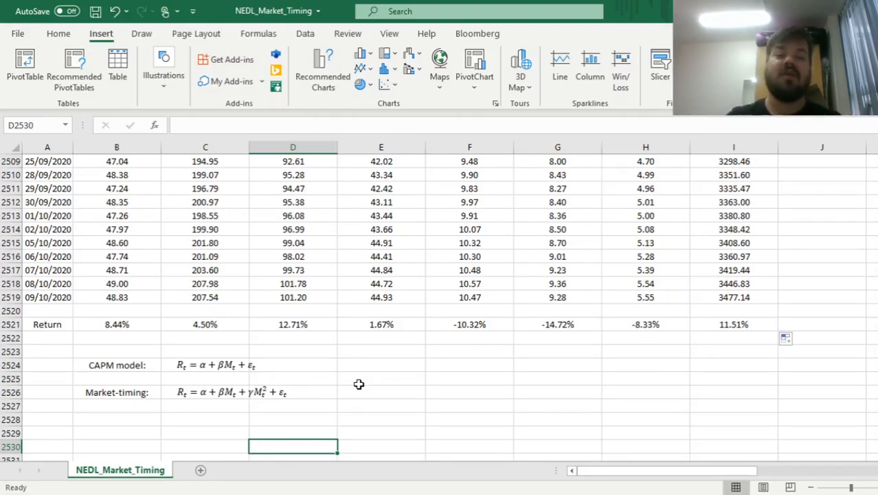
pyautogui.click(117, 366)
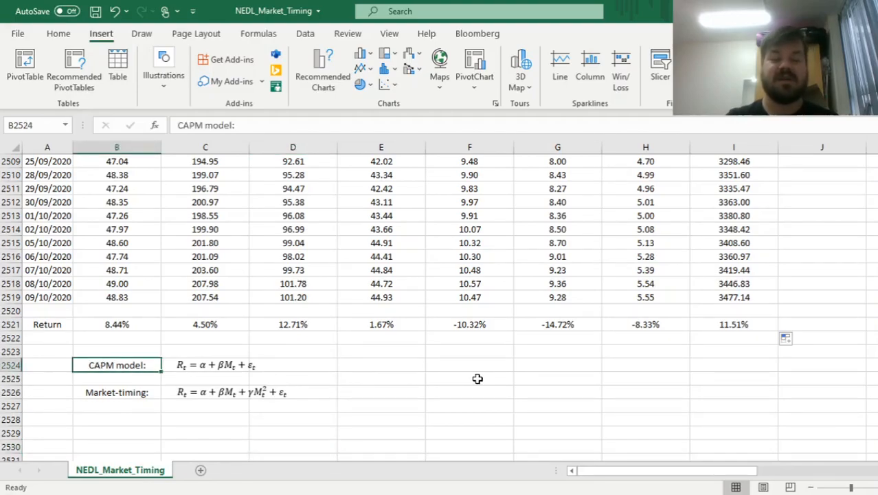
pyautogui.click(213, 364)
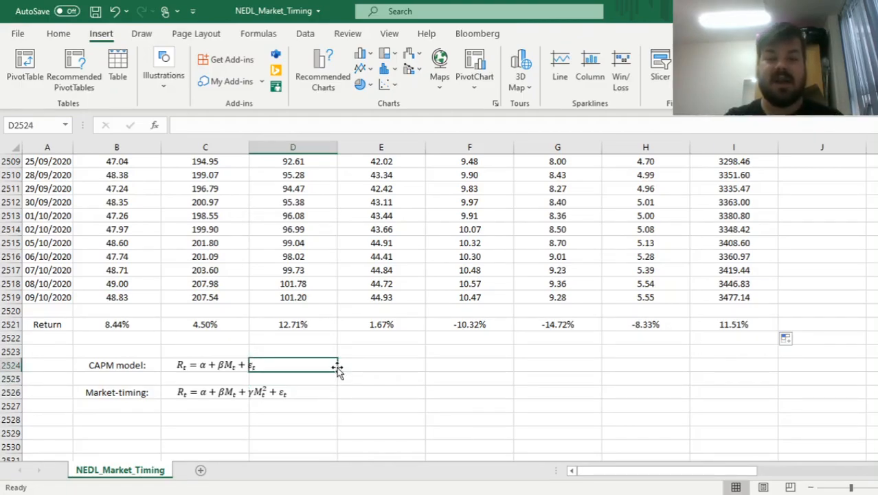
pyautogui.click(380, 366)
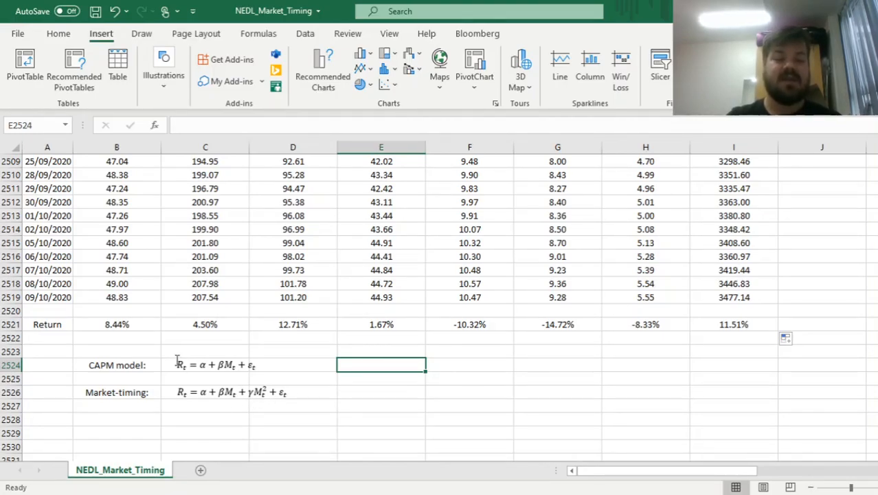
pyautogui.click(206, 365)
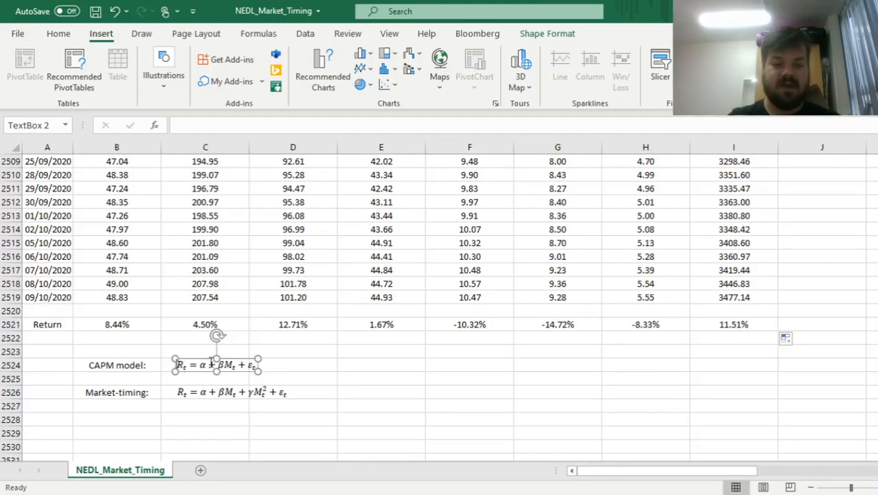
pyautogui.click(227, 364)
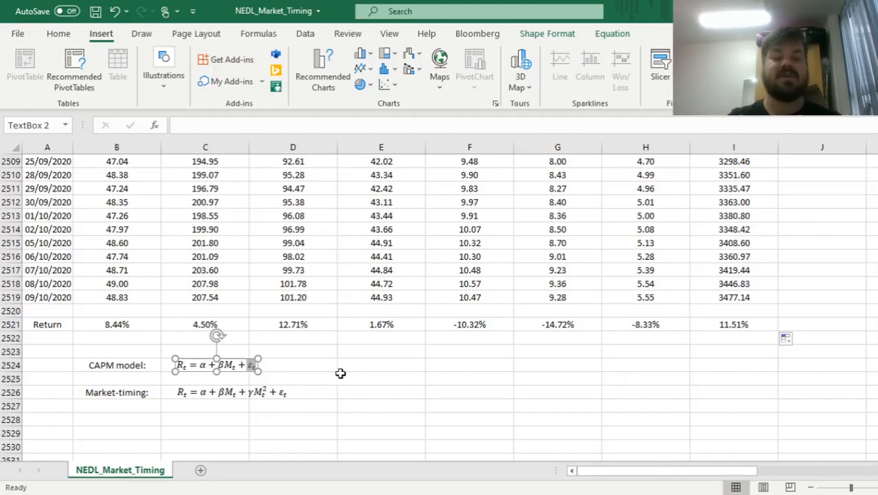
pyautogui.click(380, 365)
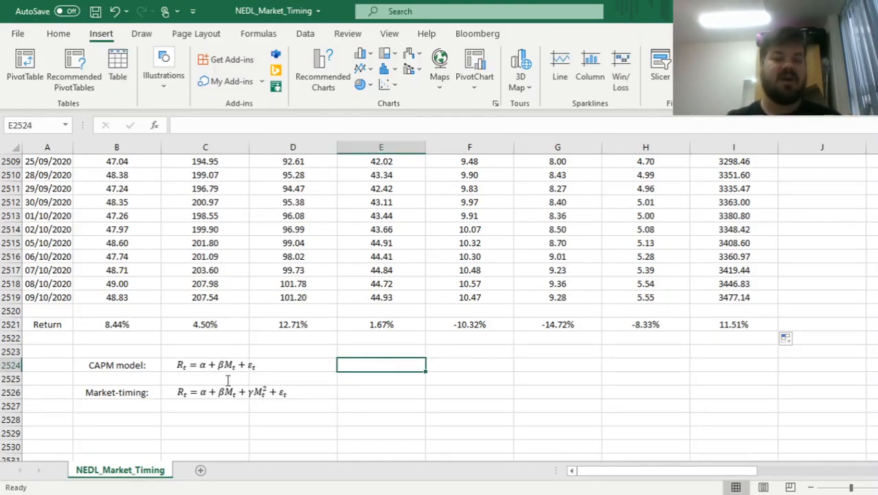
pyautogui.moveTo(343, 387)
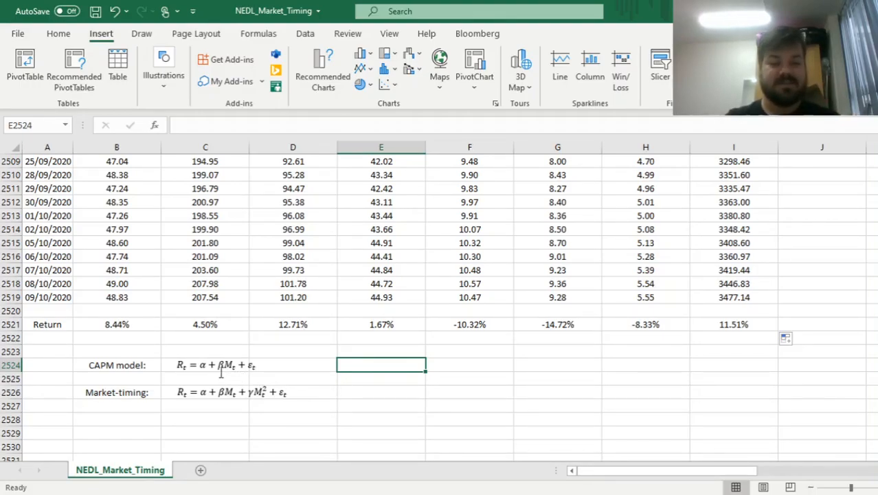
pyautogui.click(206, 366)
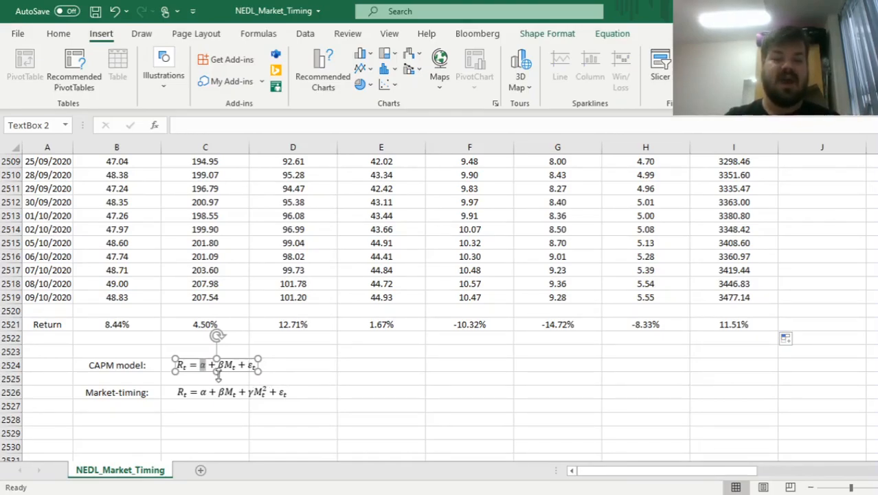
pyautogui.moveTo(417, 371)
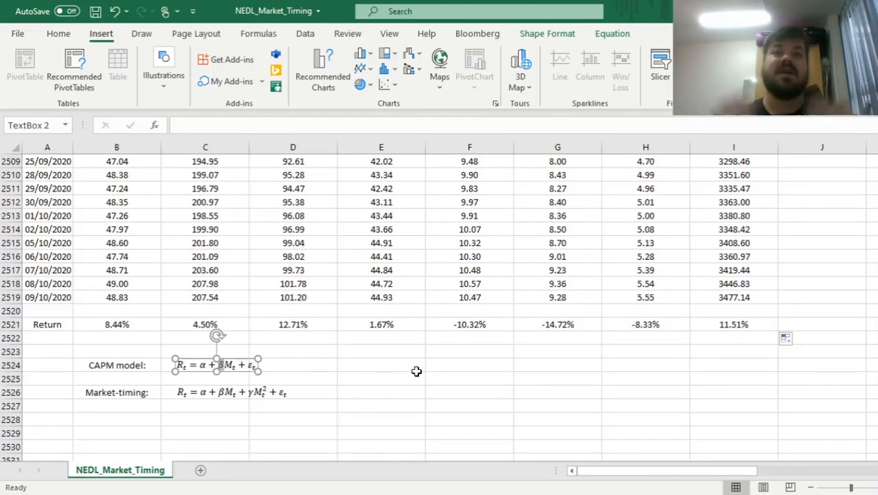
pyautogui.click(381, 365)
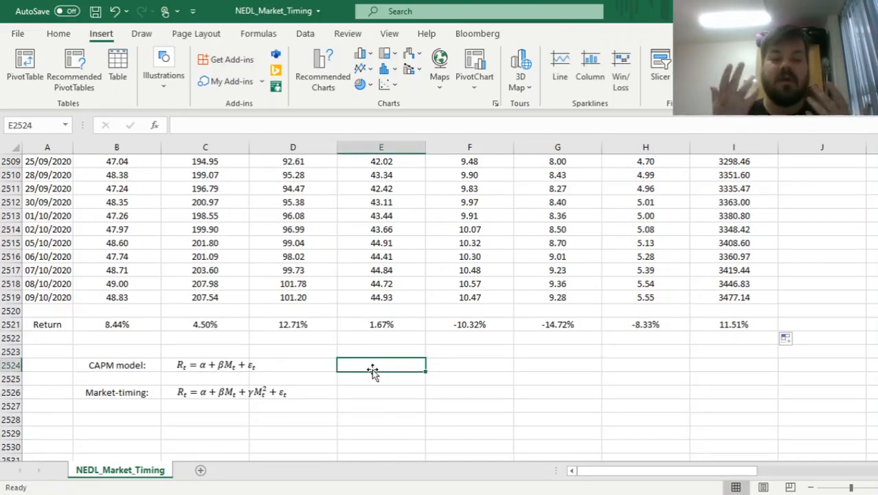
pyautogui.moveTo(357, 371)
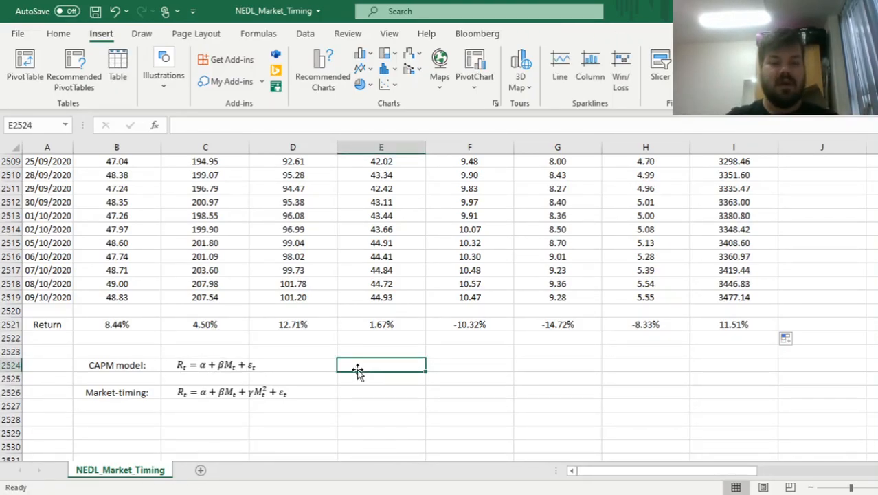
pyautogui.click(231, 391)
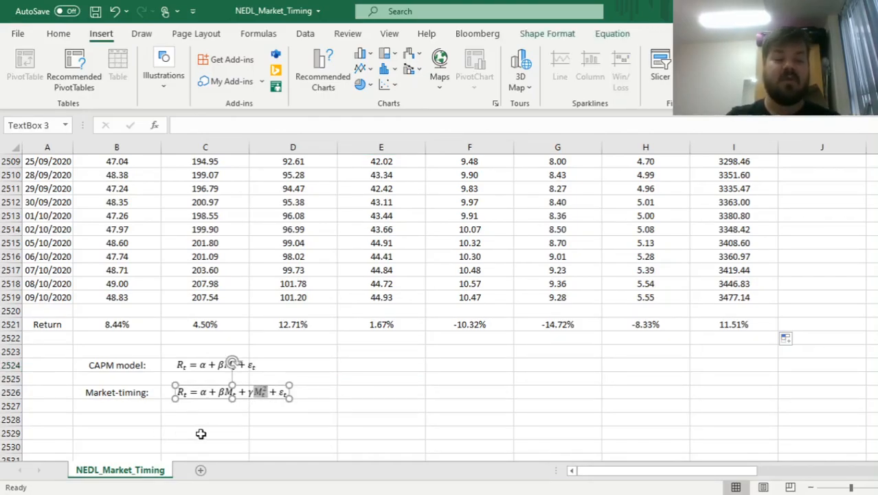
pyautogui.moveTo(264, 431)
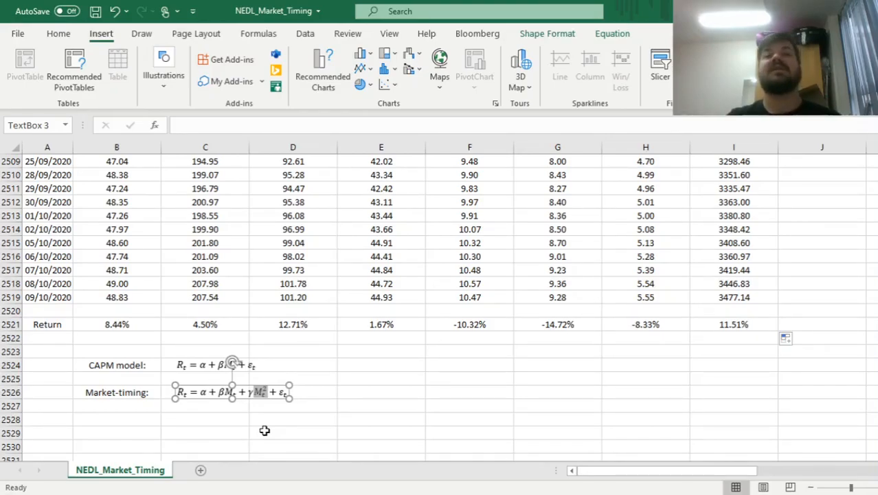
pyautogui.click(205, 419)
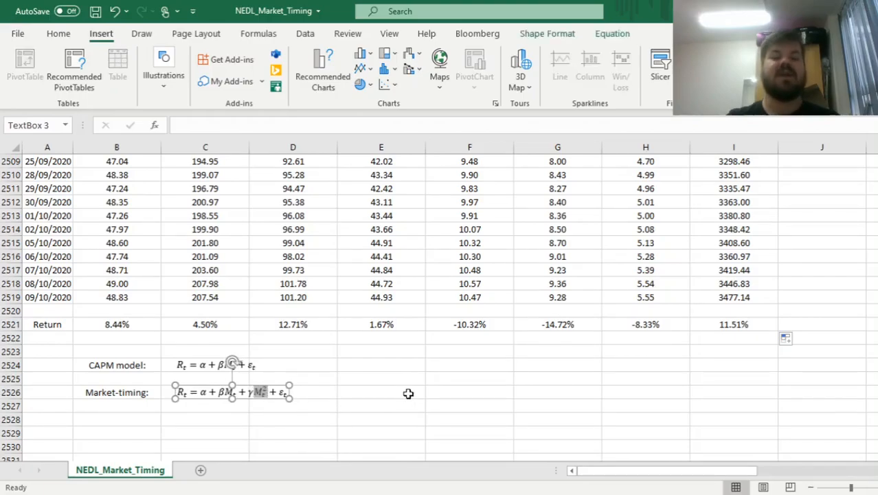
pyautogui.moveTo(419, 411)
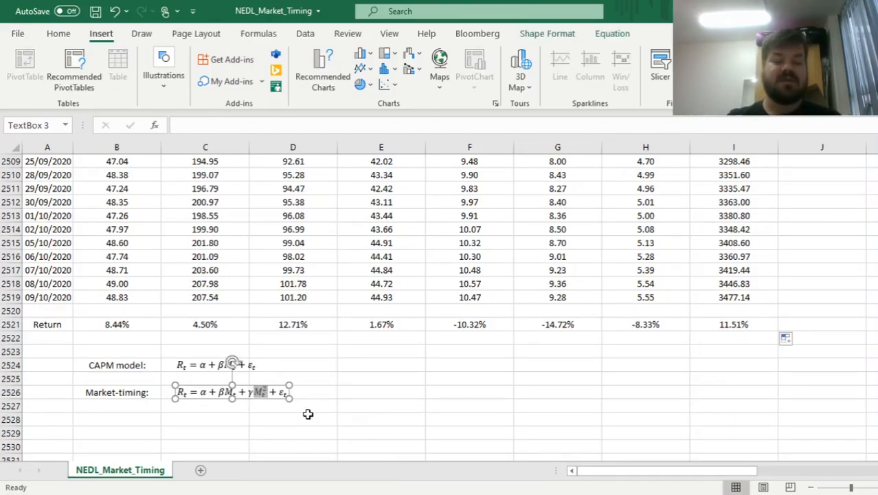
pyautogui.moveTo(277, 414)
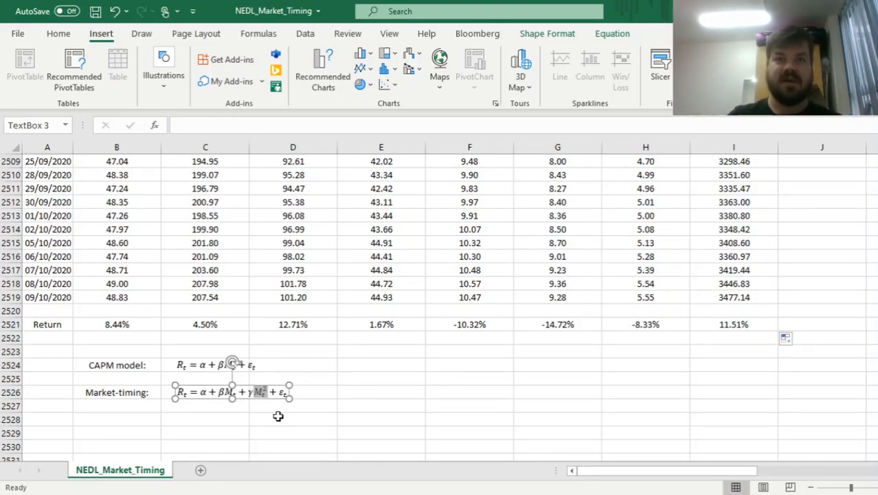
pyautogui.moveTo(266, 408)
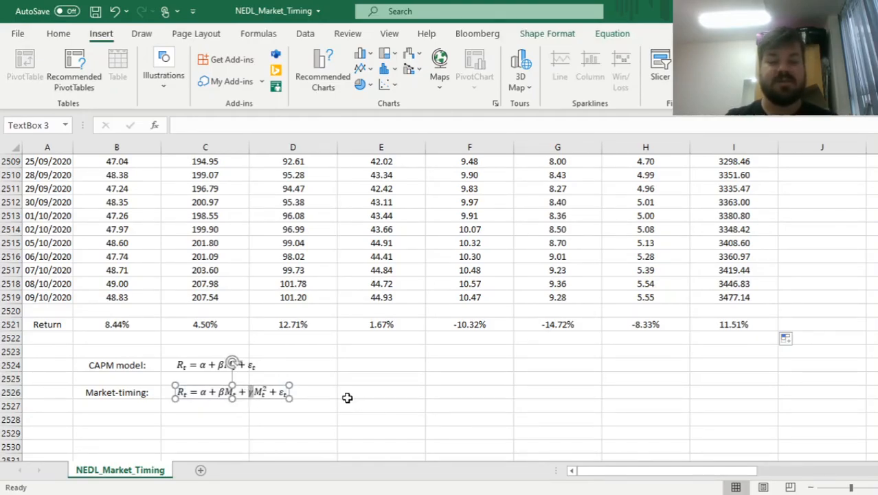
pyautogui.click(380, 392)
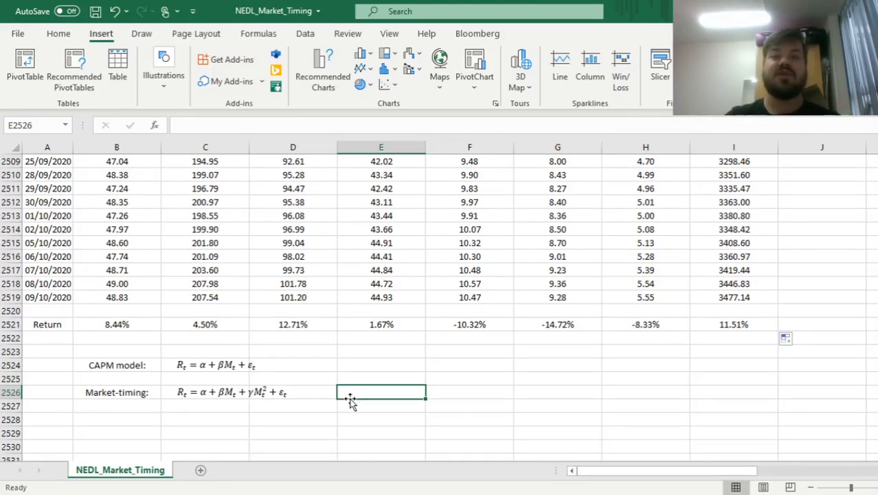
pyautogui.moveTo(767, 269)
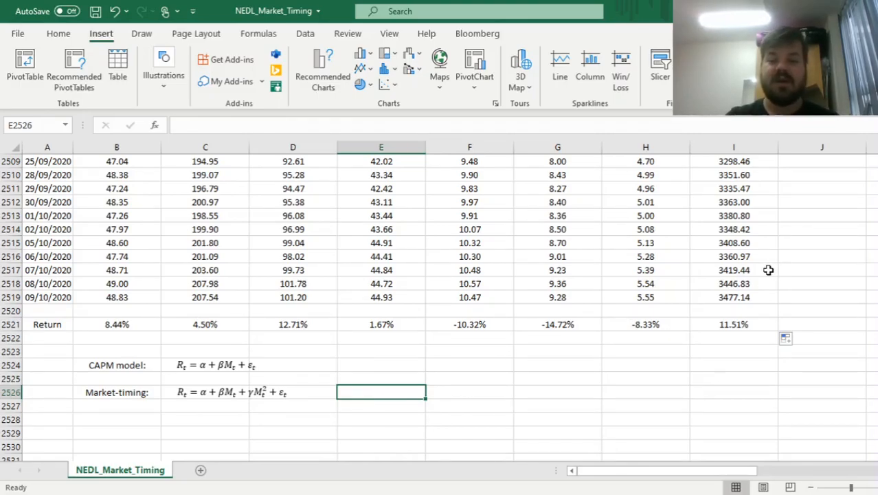
pyautogui.moveTo(539, 344)
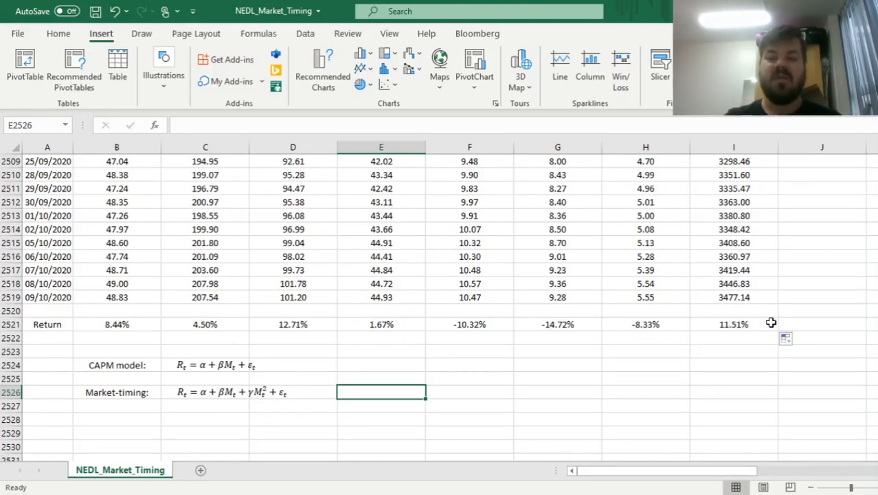
pyautogui.click(822, 283)
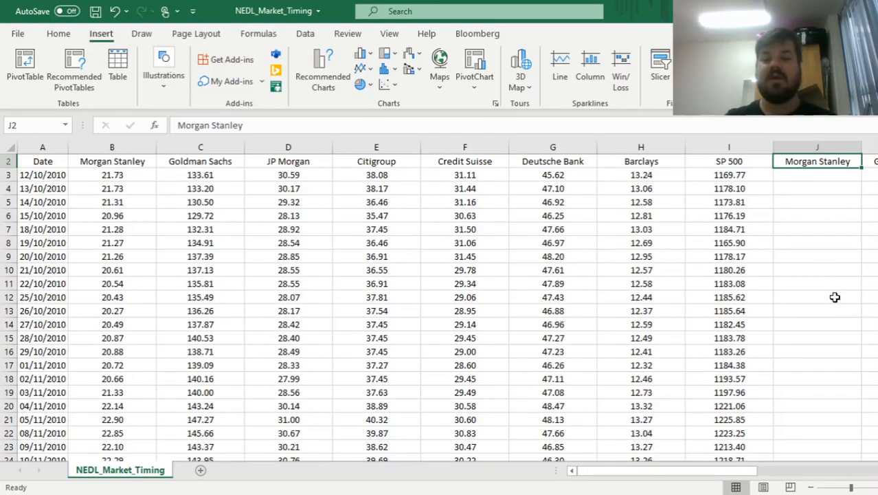
# - Add the SP 500 squared column R with =Q4^2 filled down beside the bank returns
pyautogui.click(816, 188)
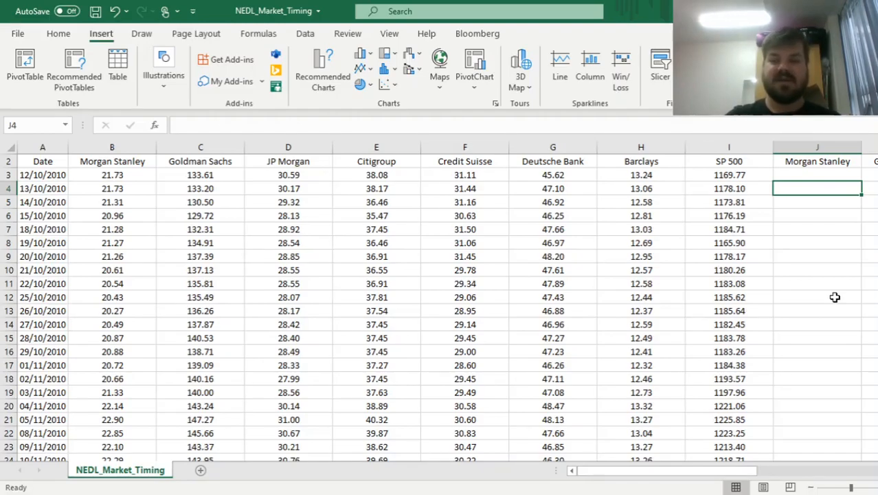
pyautogui.write('=')
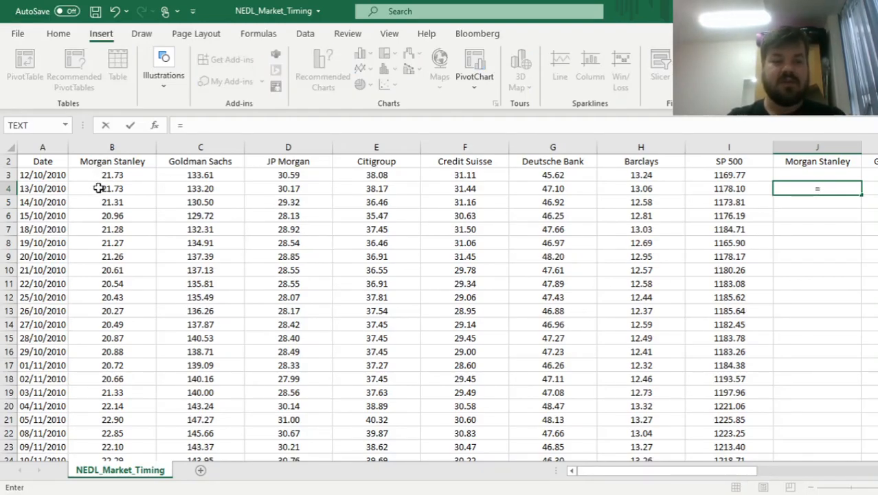
pyautogui.click(113, 188)
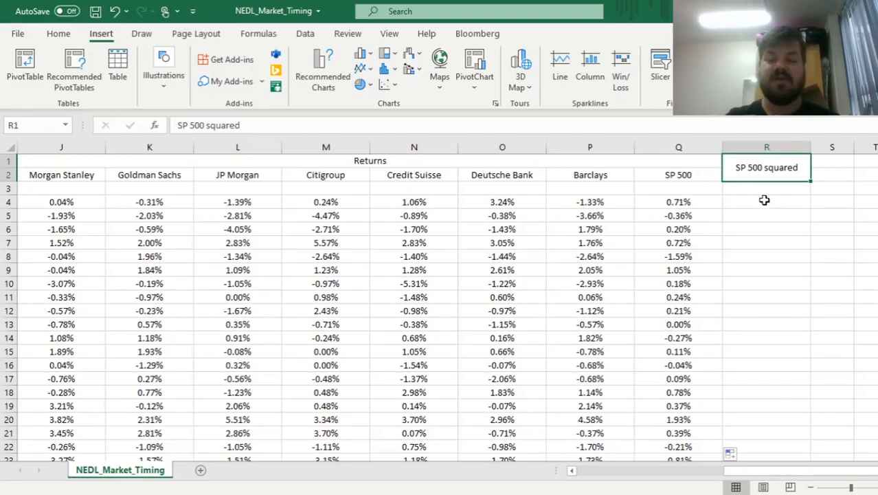
pyautogui.moveTo(758, 198)
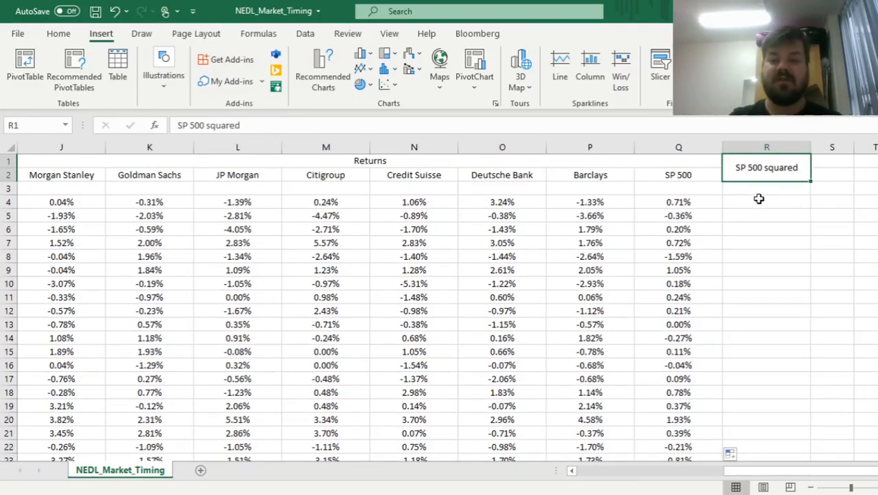
pyautogui.write('=Q4^2')
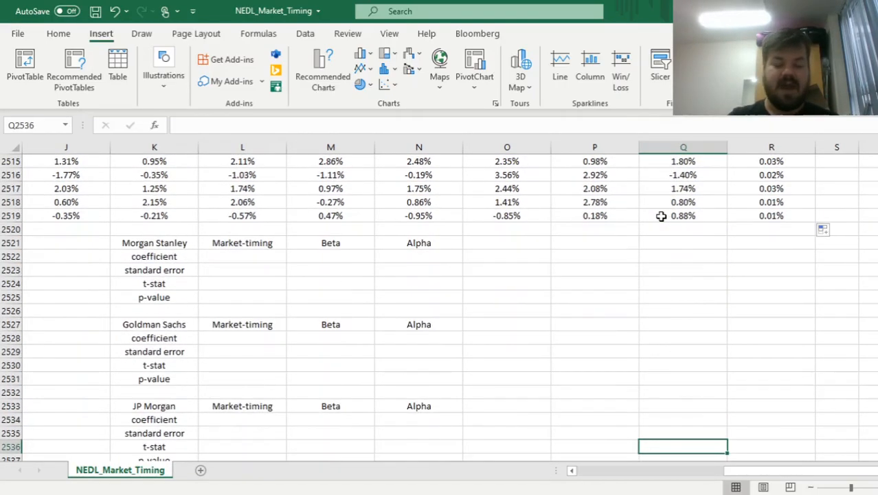
# - Select L2522:N2523 as Morgan Stanley's coefficient and standard error output block
pyautogui.scroll(-3)
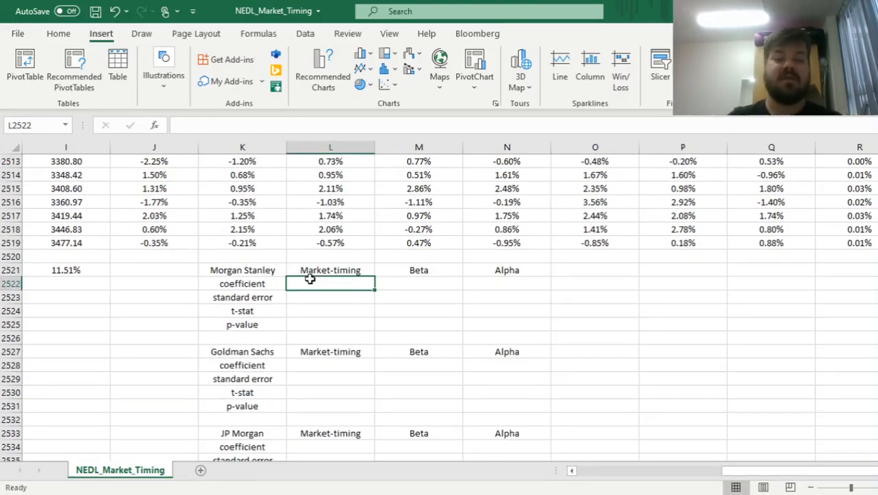
pyautogui.moveTo(330, 283); pyautogui.dragTo(329, 296)
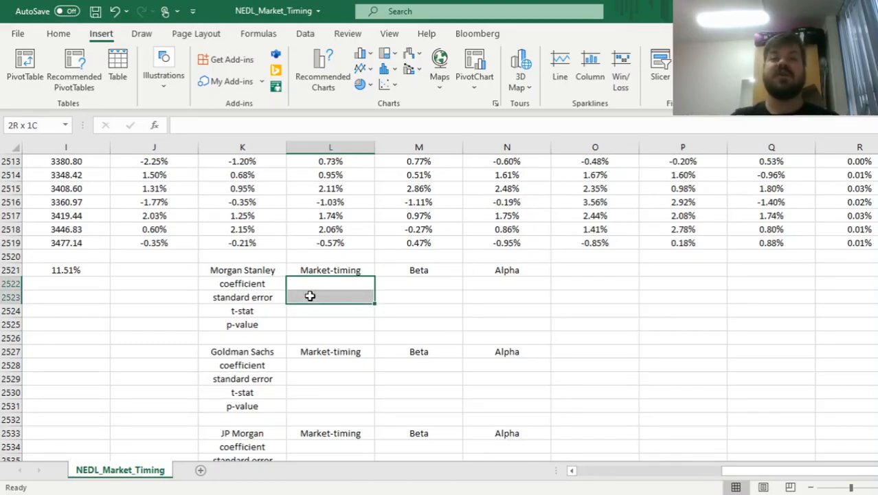
pyautogui.moveTo(311, 297); pyautogui.dragTo(484, 306)
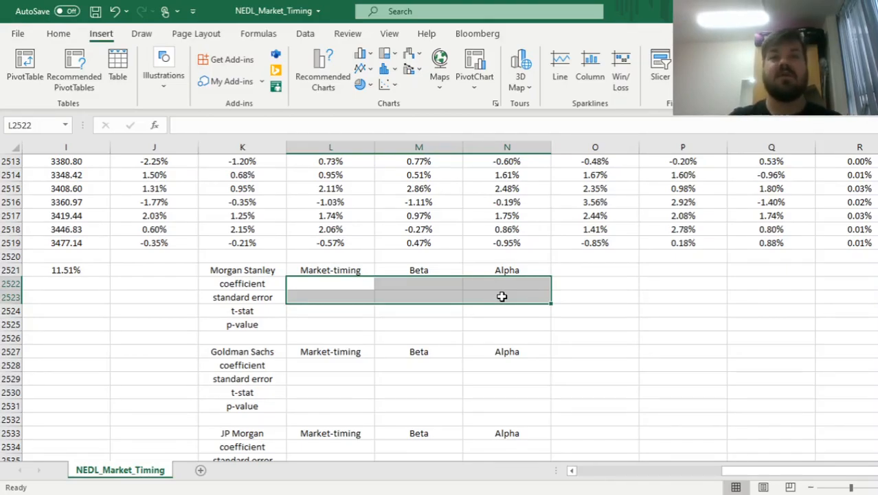
# - Enter the array formula =LINEST(J4:J2519,Q4:R2519,1,1), giving 1.5148, 1.6029 and -0.0394% with standard errors
pyautogui.write('=')
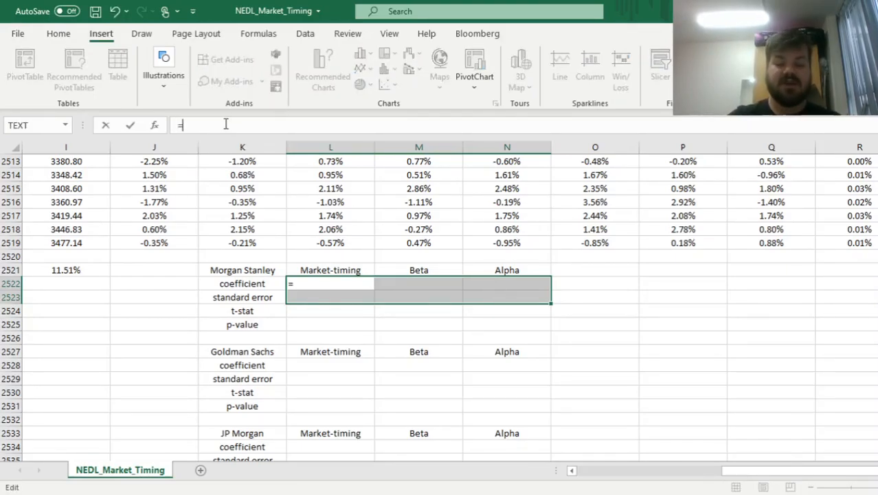
pyautogui.write('LINEST(')
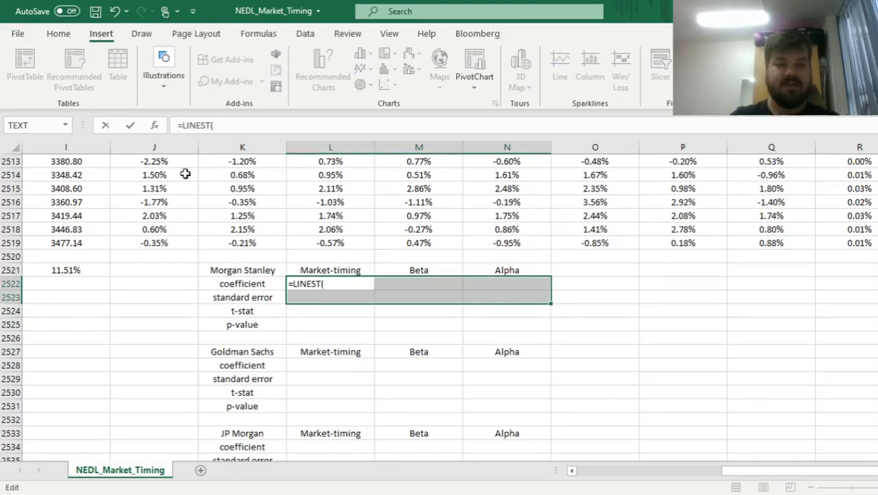
pyautogui.moveTo(165, 246)
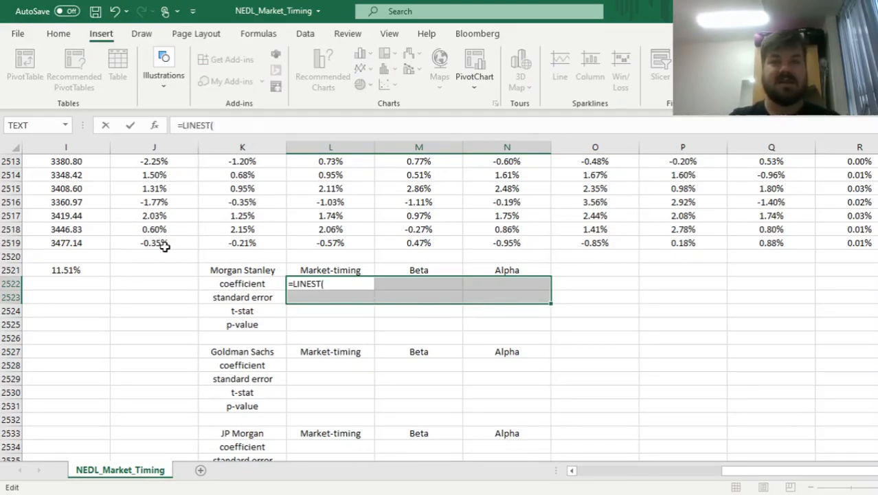
pyautogui.click(154, 242)
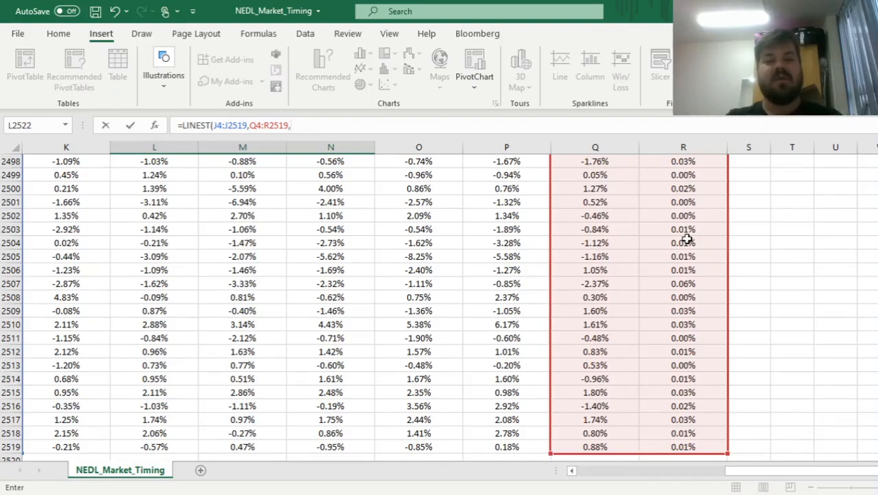
pyautogui.write('1,1)}')
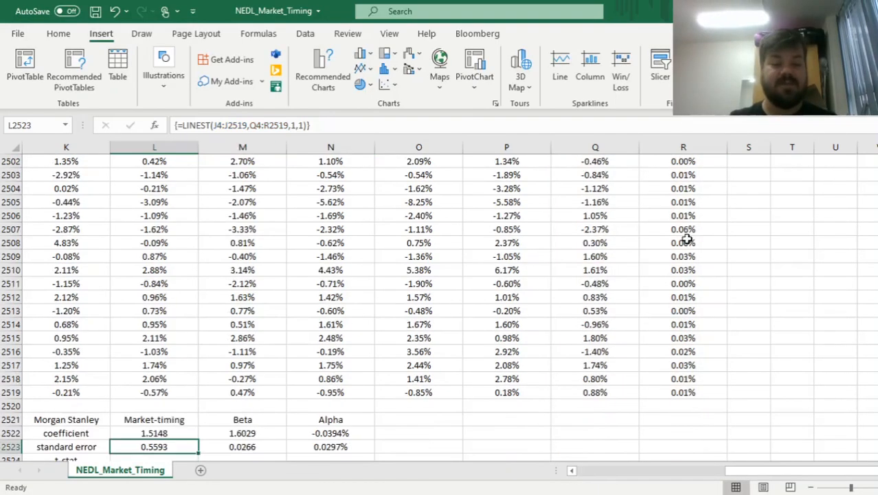
pyautogui.scroll(-3)
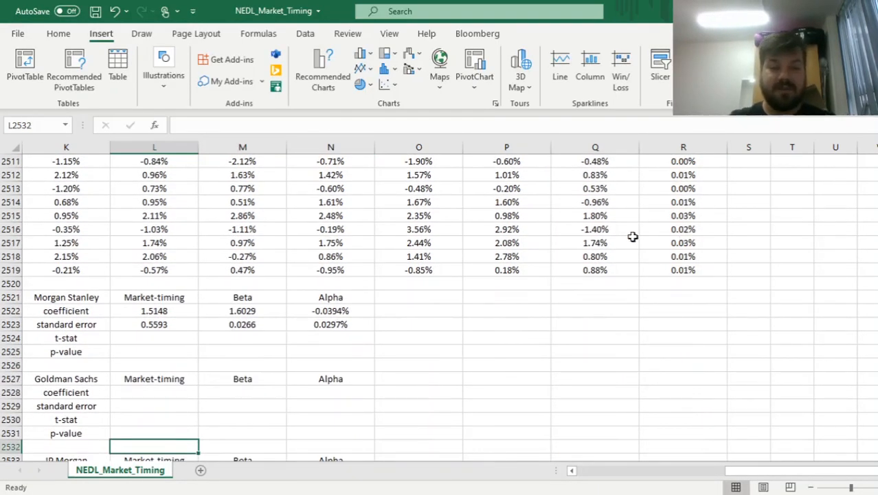
pyautogui.click(506, 352)
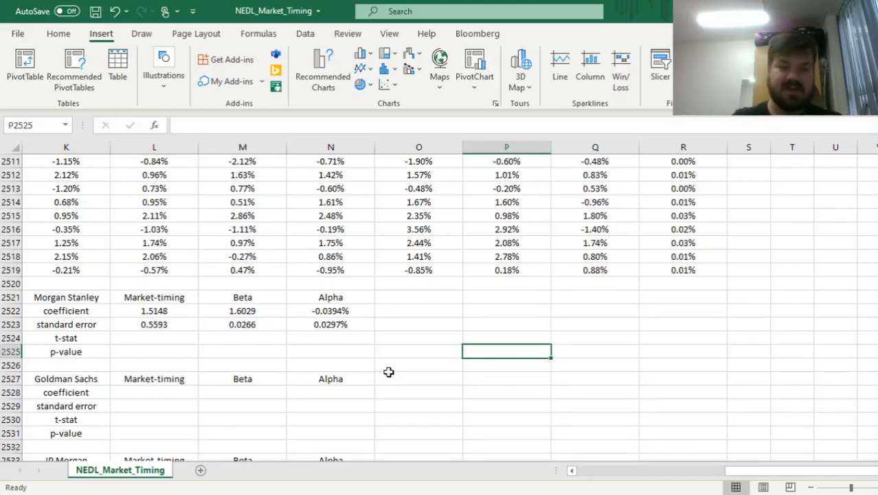
pyautogui.click(154, 311)
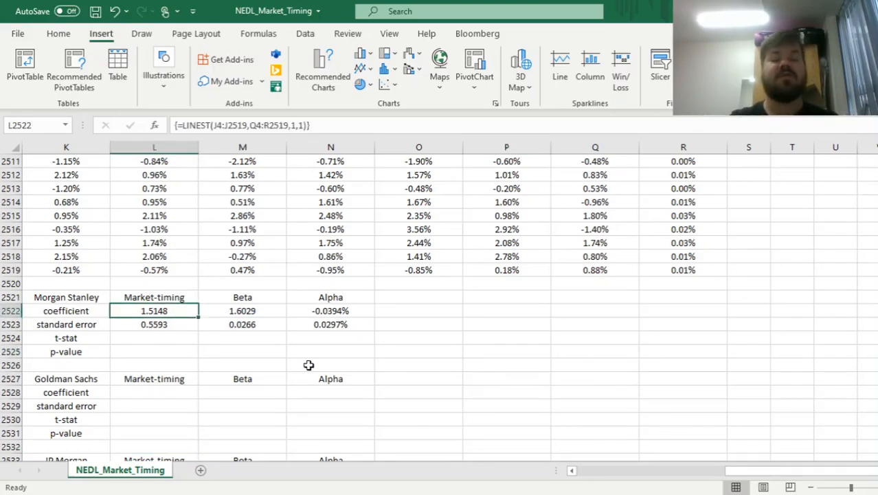
pyautogui.moveTo(459, 365)
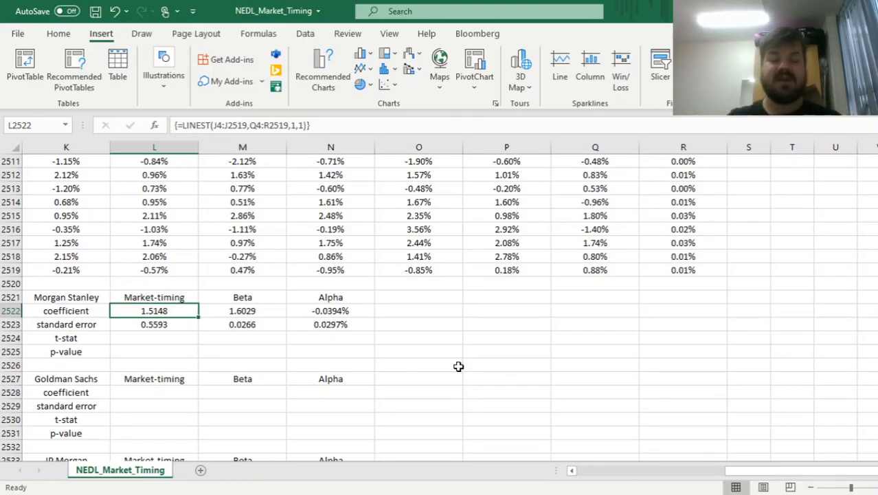
# - Compute t-stats as =L2522/L2523 filled to N2524: 2.7082, 60.3728, -1.3288
pyautogui.click(154, 338)
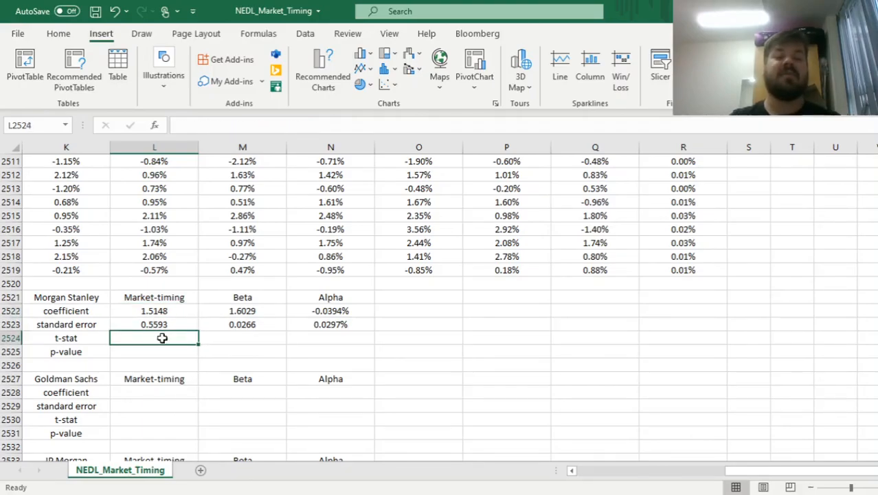
pyautogui.write('=')
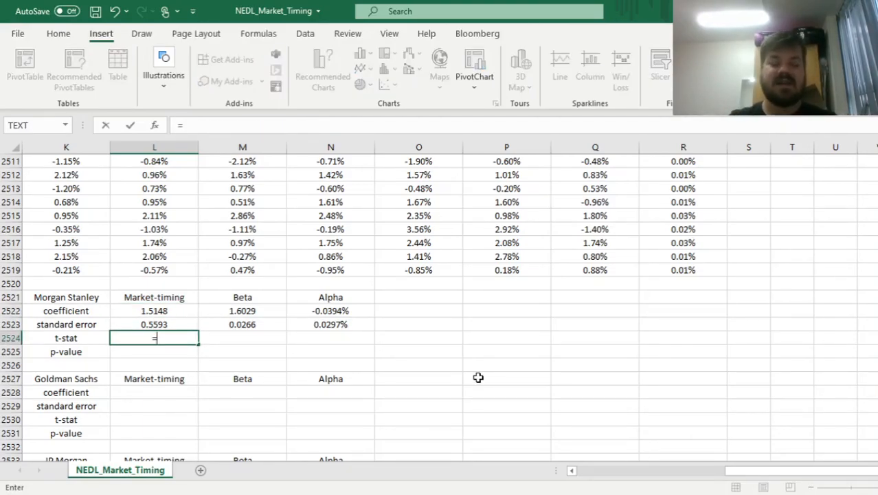
pyautogui.click(154, 311)
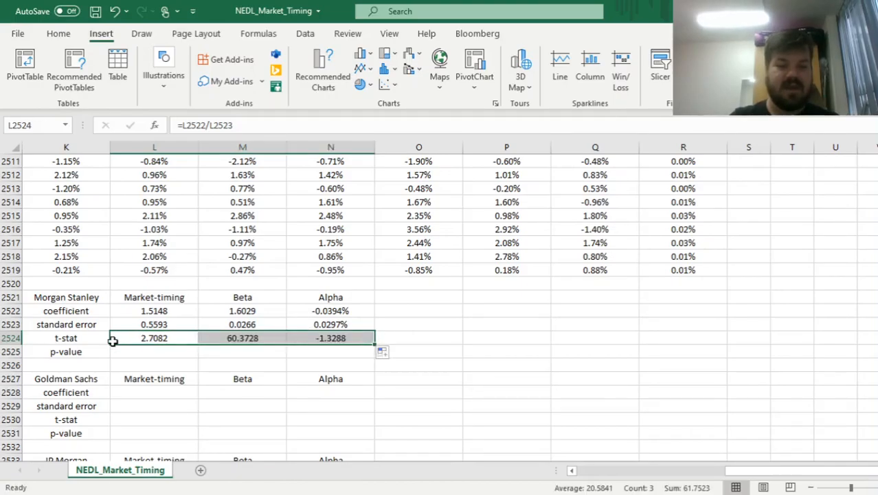
# - Compute p-values with =T.DIST.2T(ABS(L2524),2516-3) filled to N2525: 0.68%, 0.00%, 18.40%
pyautogui.click(154, 352)
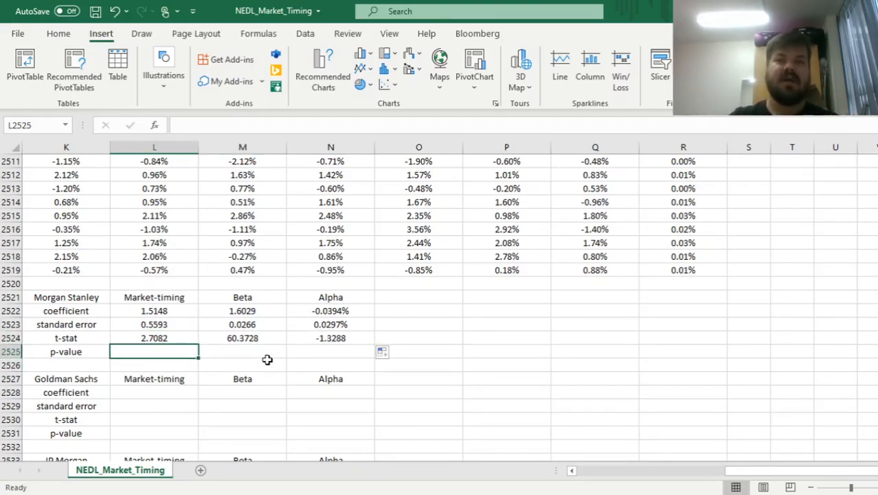
pyautogui.write('=T.D')
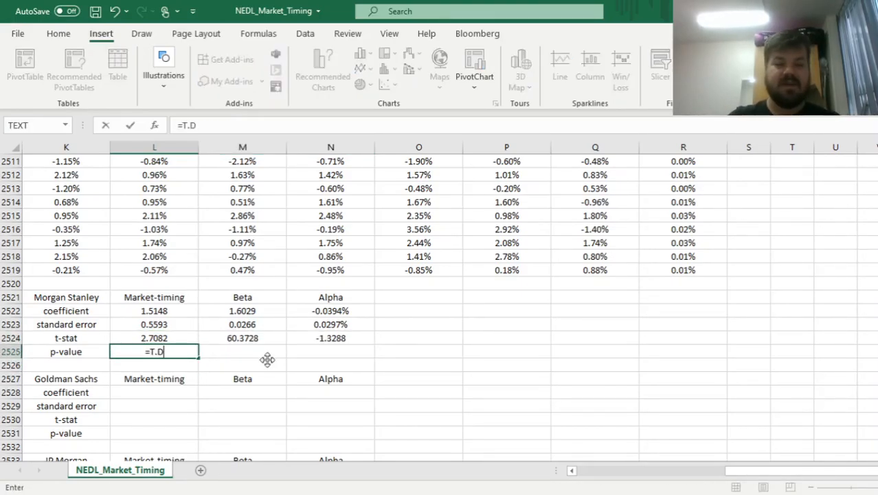
pyautogui.write('IST.2T(')
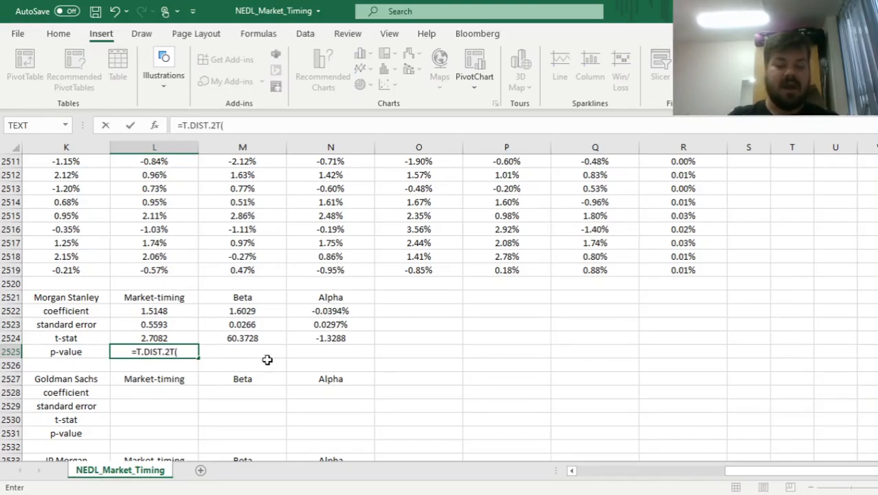
pyautogui.write('ABS(')
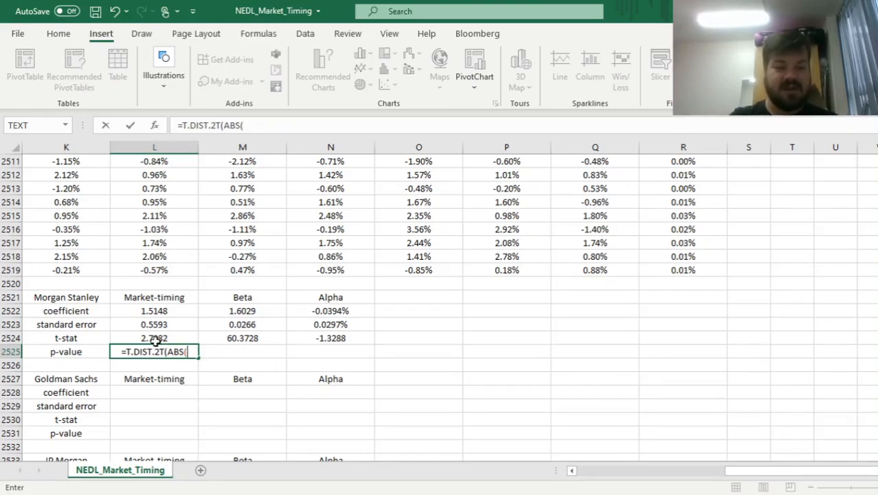
pyautogui.click(154, 338)
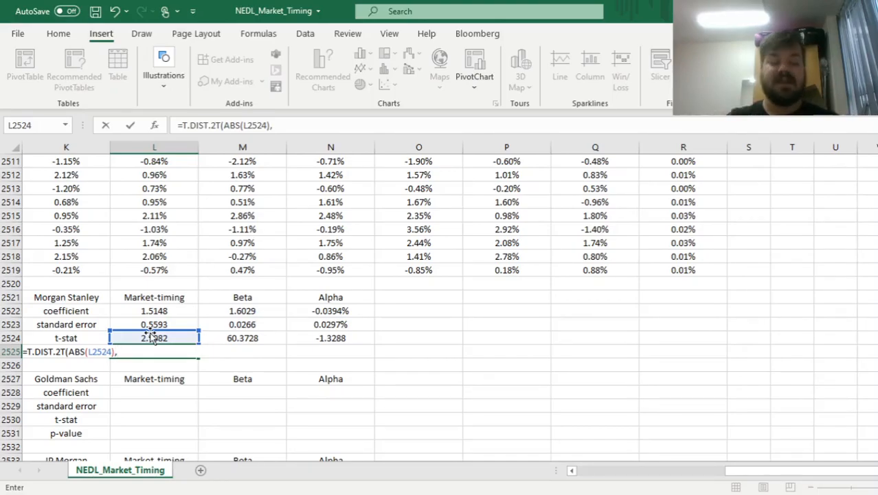
pyautogui.write('2516')
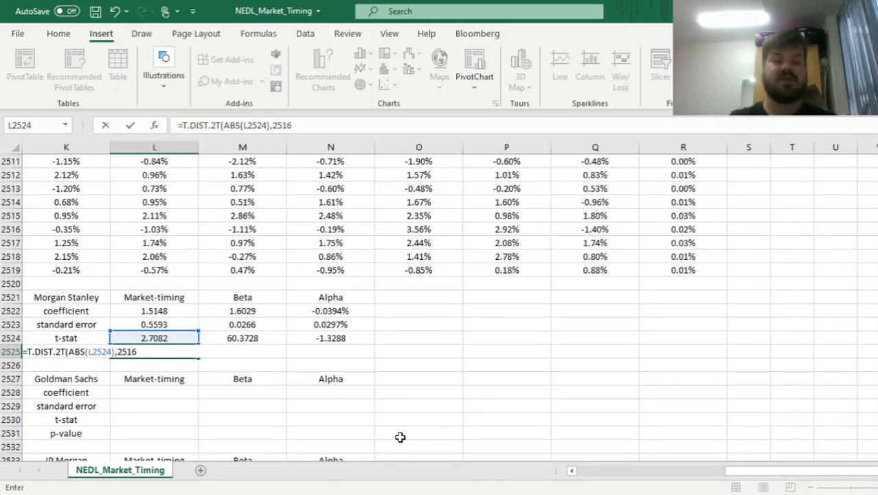
pyautogui.write('-3')
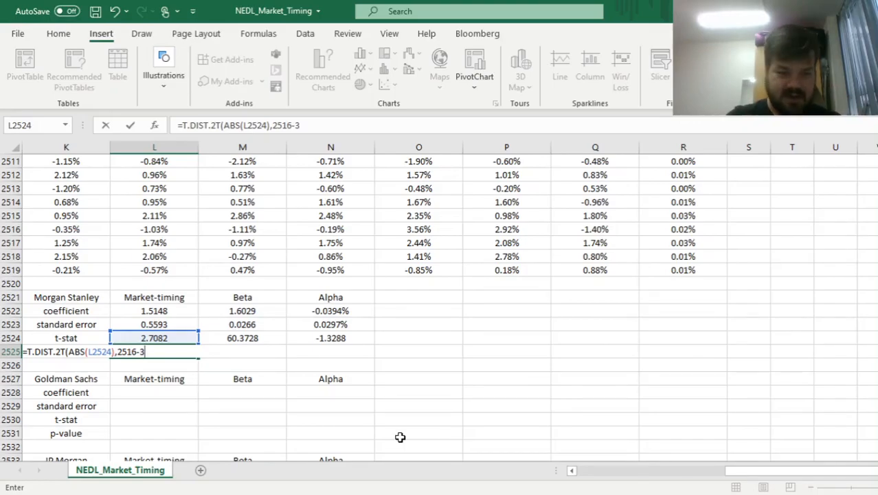
pyautogui.press('enter')
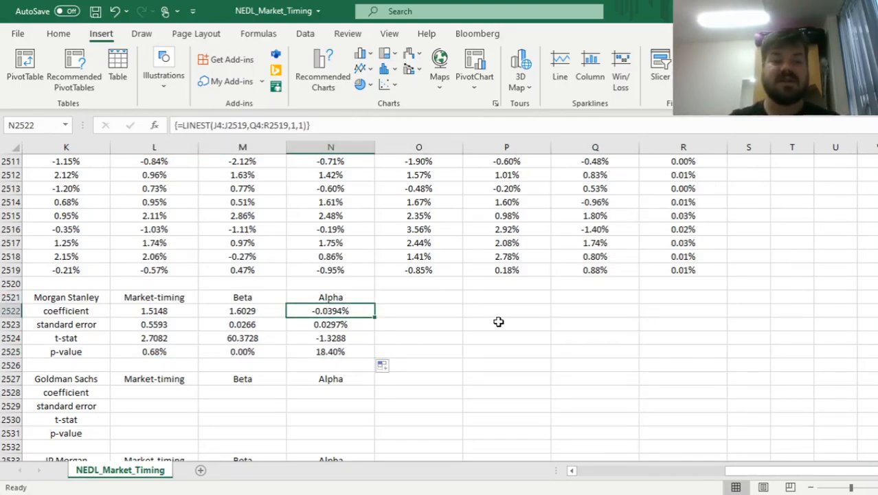
pyautogui.click(329, 352)
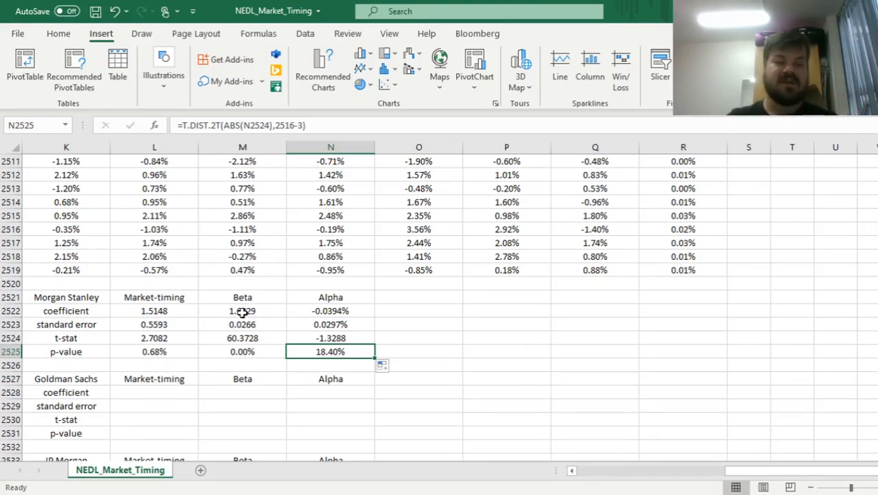
pyautogui.click(242, 310)
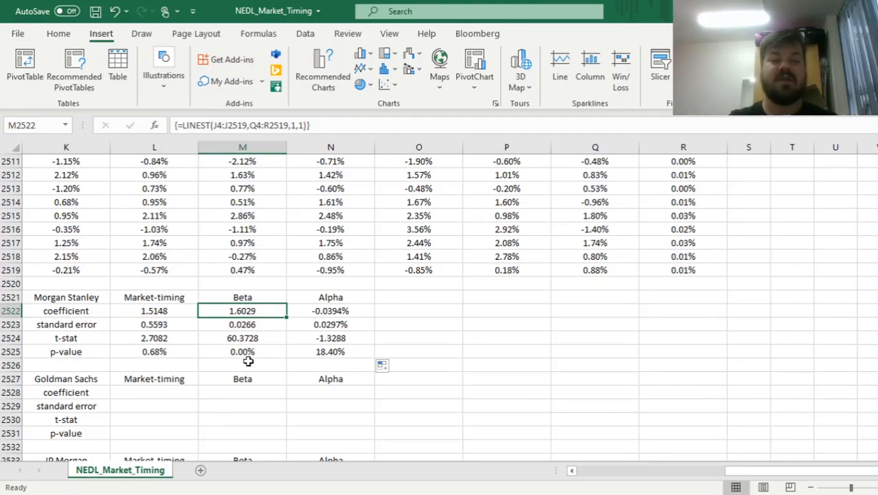
pyautogui.moveTo(247, 356)
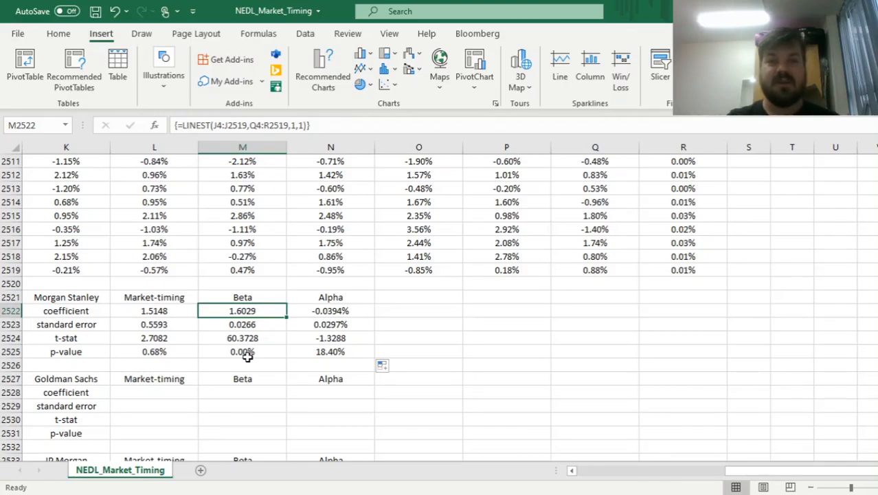
pyautogui.click(154, 310)
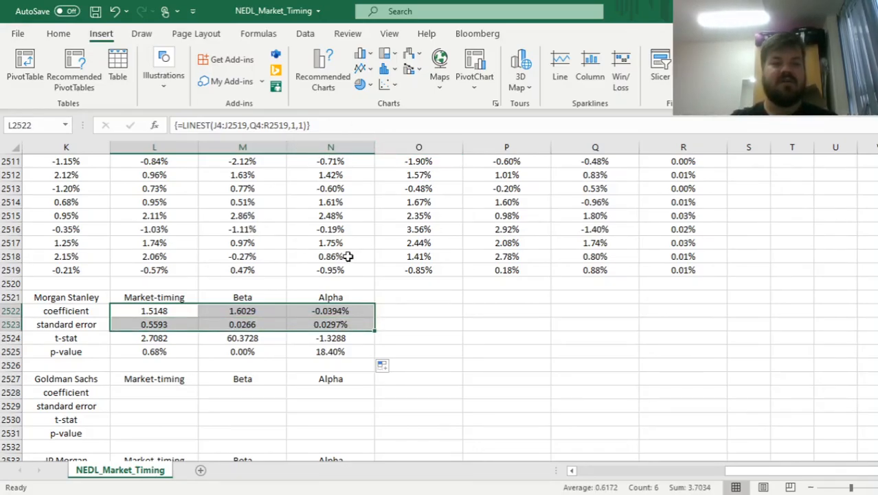
pyautogui.moveTo(332, 333)
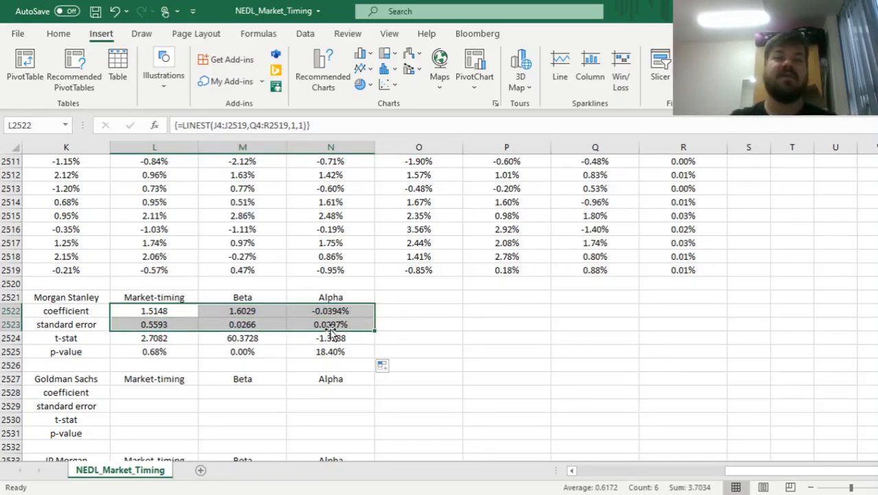
# - Fill Goldman Sachs's table with the LINEST array in L2528:N2529 and pasted t-stat and p-value rows at L2530
pyautogui.doubleClick(154, 311)
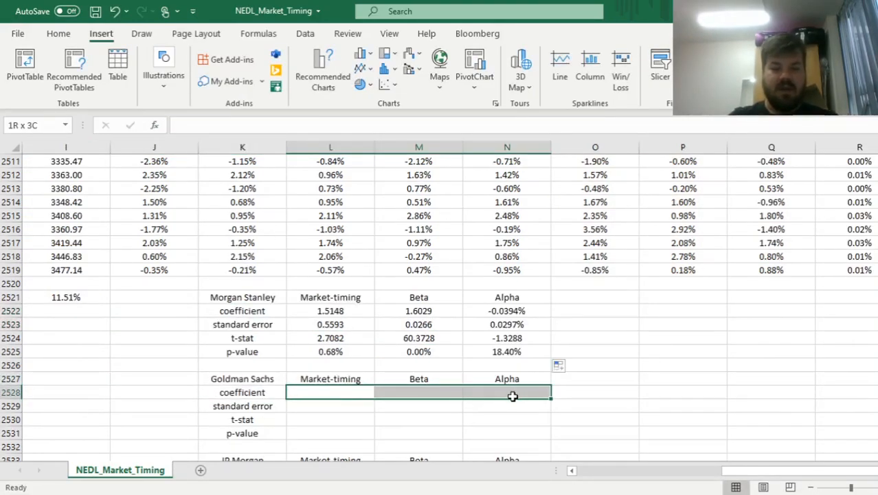
pyautogui.write('=LINEST(J4:J2519,Q4:R2519,1,1)')
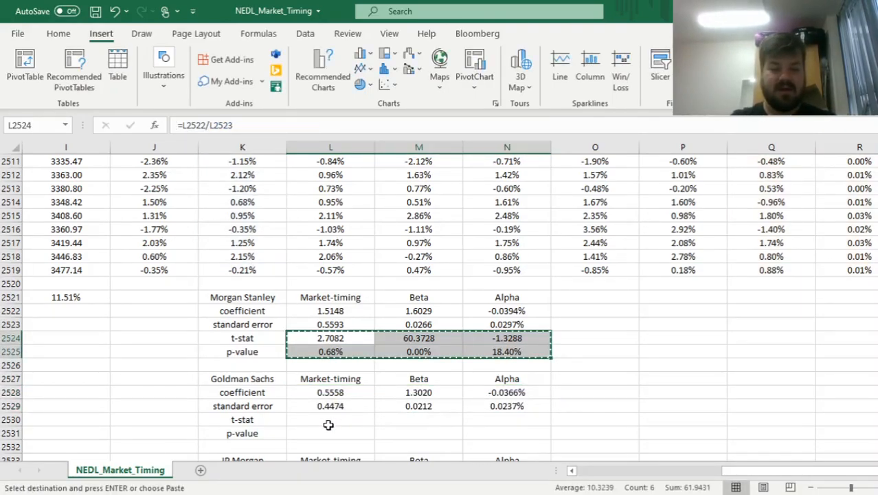
pyautogui.click(330, 419)
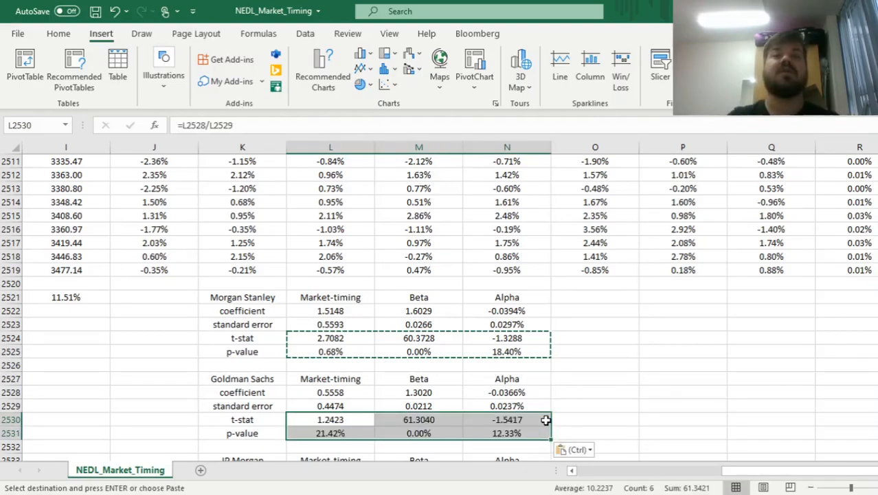
pyautogui.click(418, 419)
pyautogui.write('=LINEST(K4:K2519,Q4:R2519,1,1)')
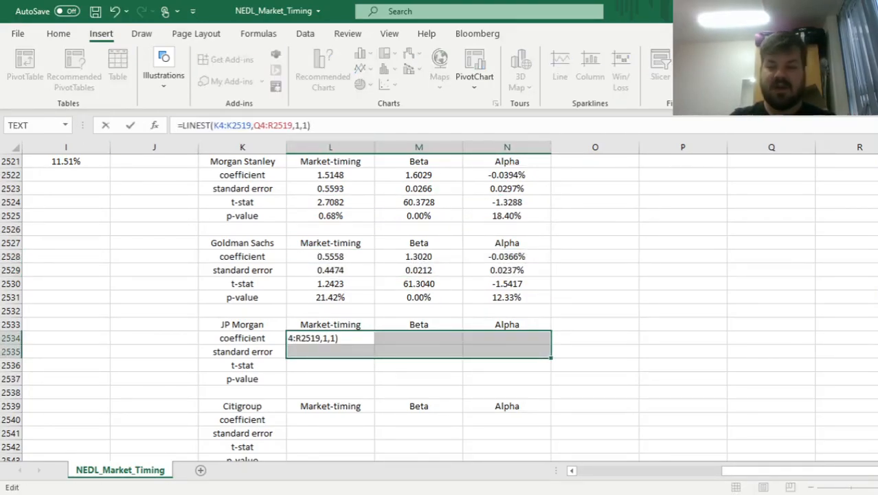
# - Enter LINEST arrays and pasted t-stat/p-value rows for JP Morgan, Citigroup, Credit Suisse and Deutsche Bank
pyautogui.scroll(3)
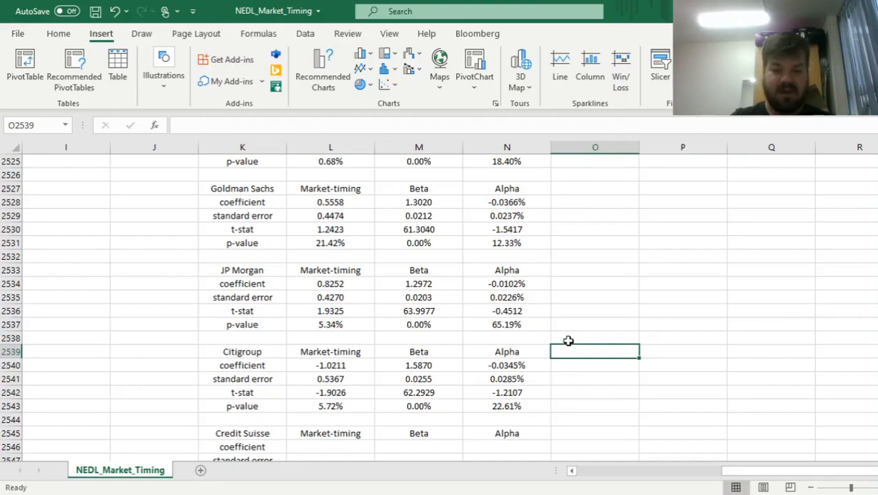
pyautogui.scroll(-3)
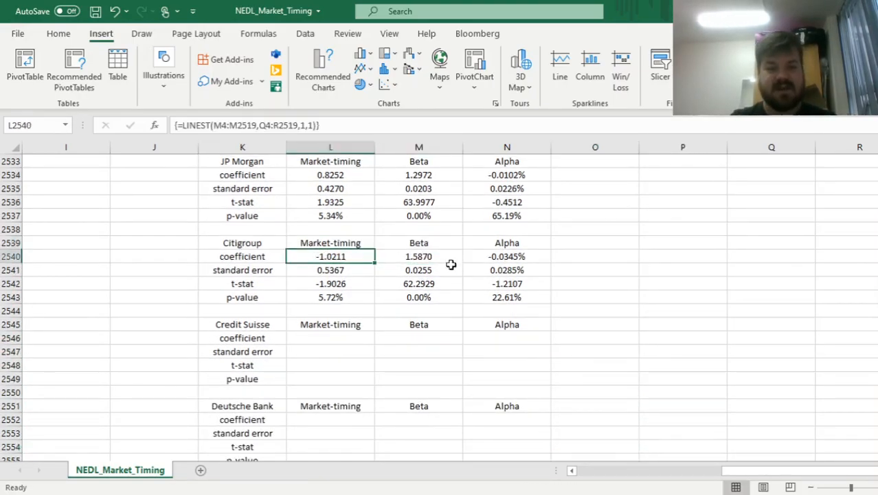
pyautogui.doubleClick(330, 257)
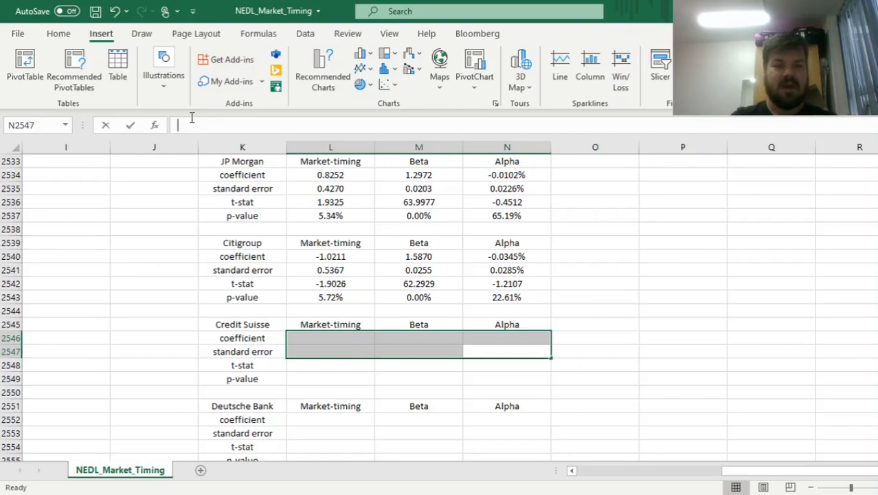
pyautogui.write('=LINEST(L4:M2519,Q4:R2519,1,1)')
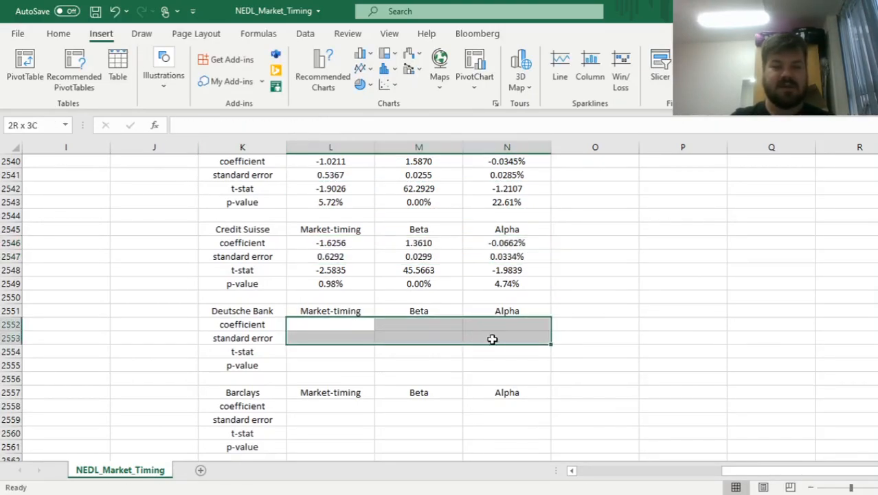
pyautogui.write('=LINEST(N4:N2519,Q4:R2519,1,1)')
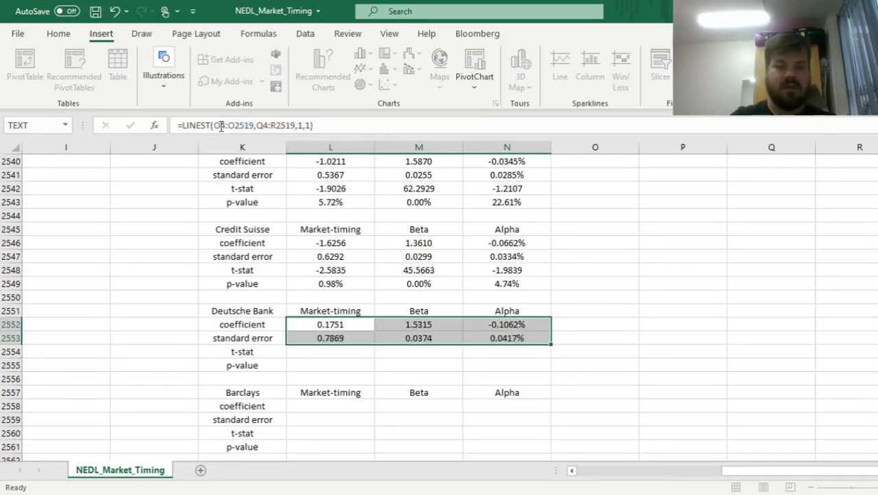
pyautogui.click(330, 269)
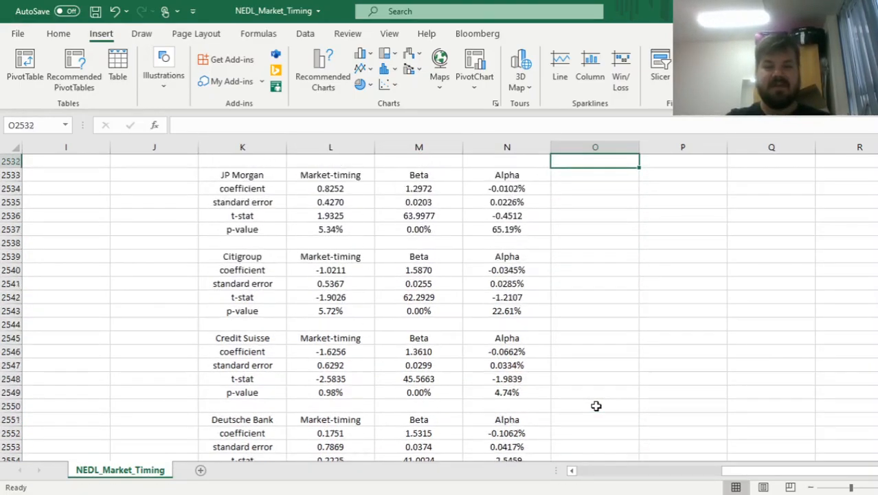
pyautogui.scroll(3)
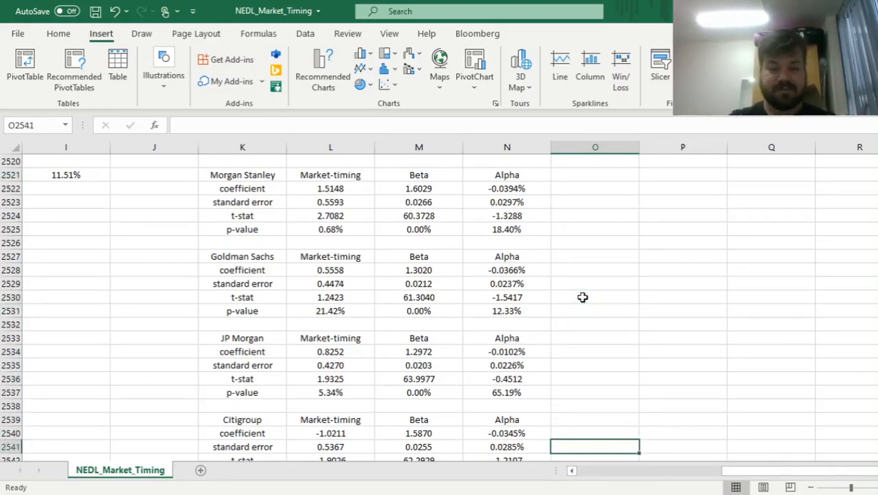
pyautogui.scroll(-3)
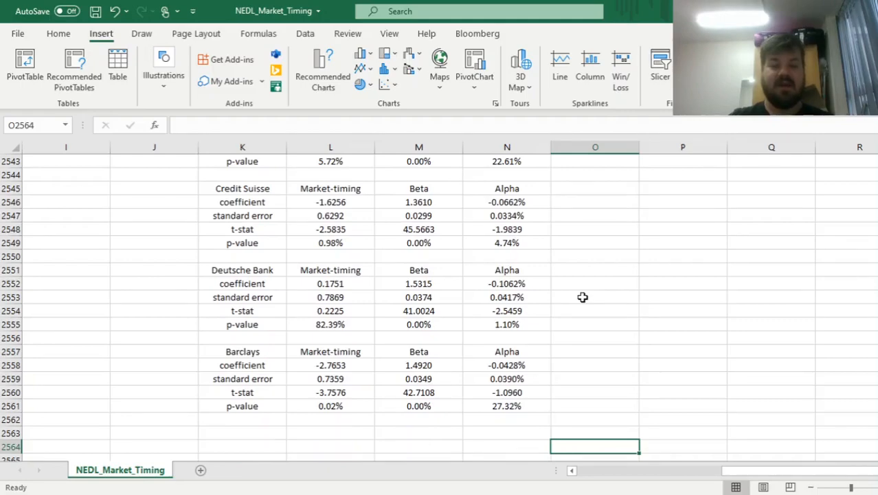
pyautogui.click(242, 269)
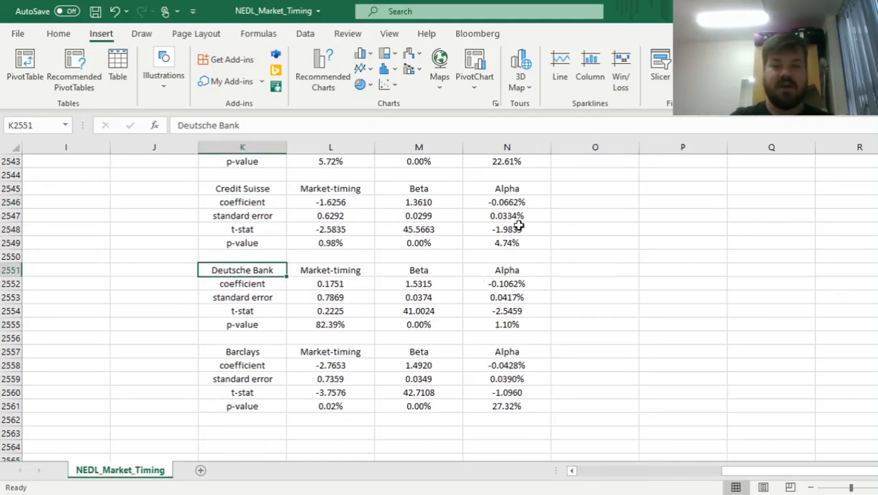
pyautogui.click(506, 283)
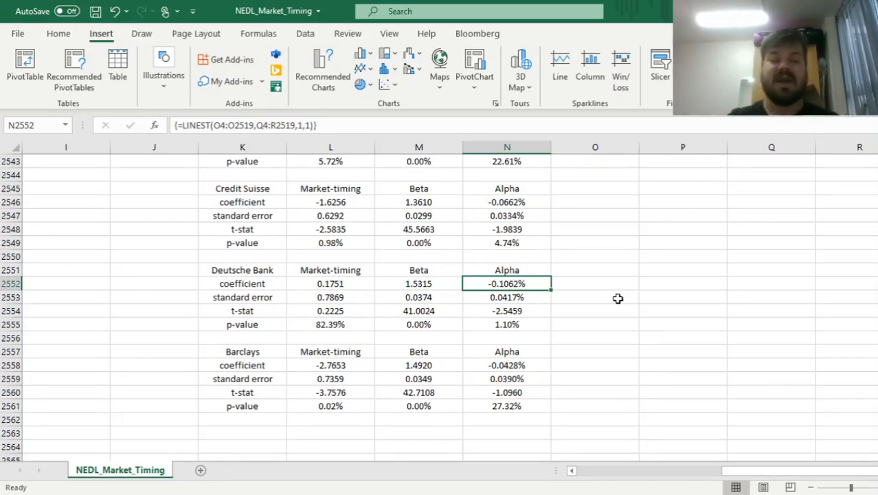
pyautogui.click(330, 283)
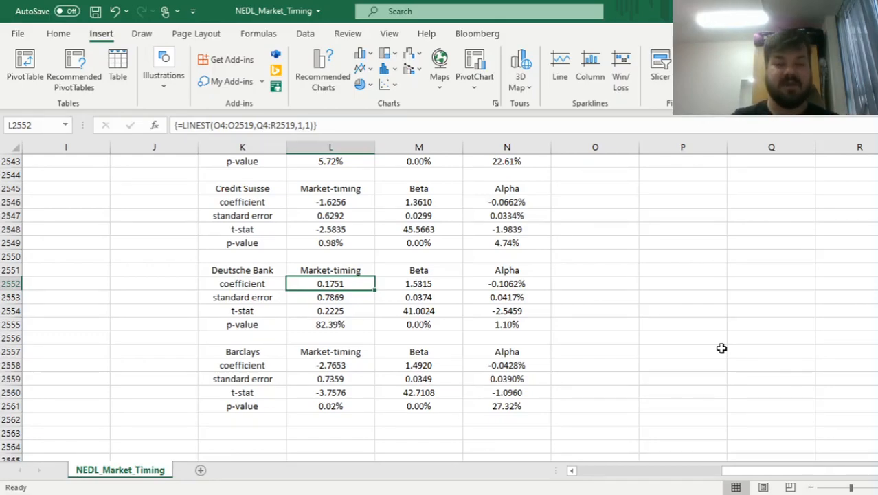
pyautogui.click(330, 200)
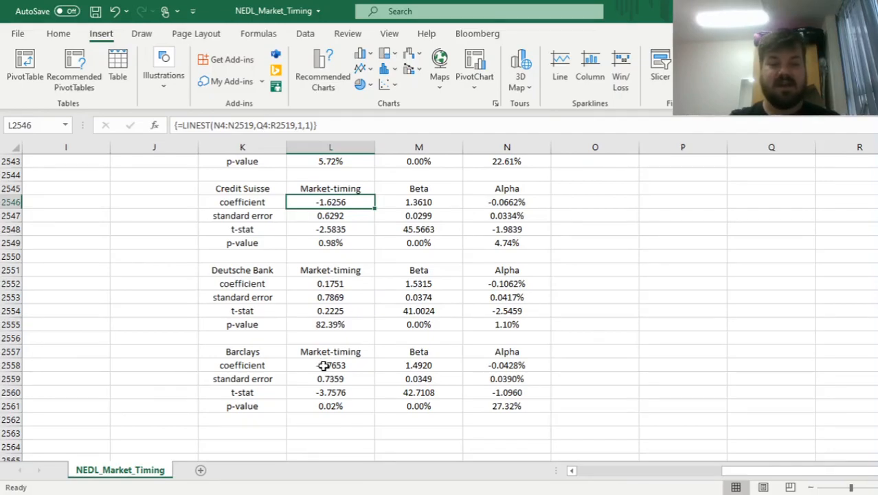
pyautogui.click(330, 366)
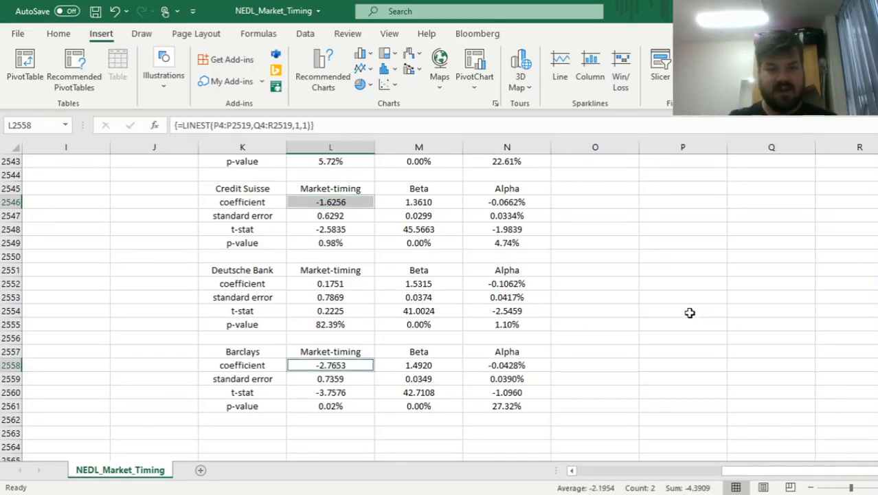
pyautogui.click(329, 242)
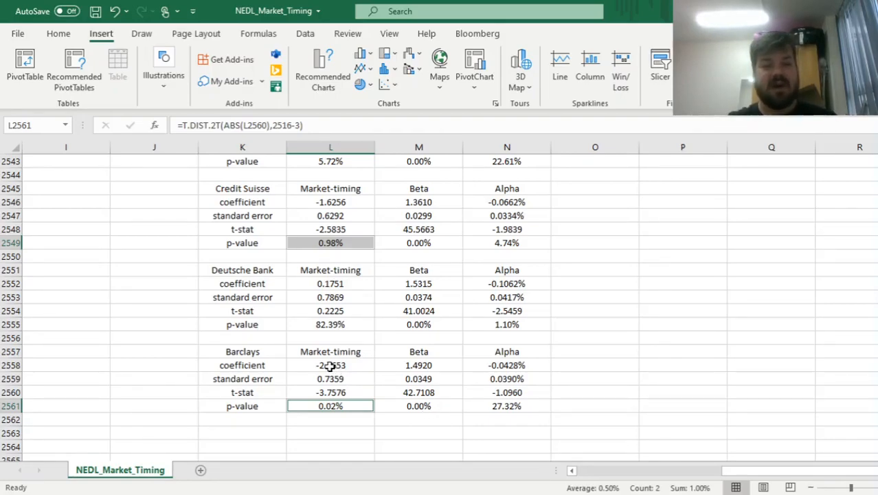
pyautogui.click(330, 201)
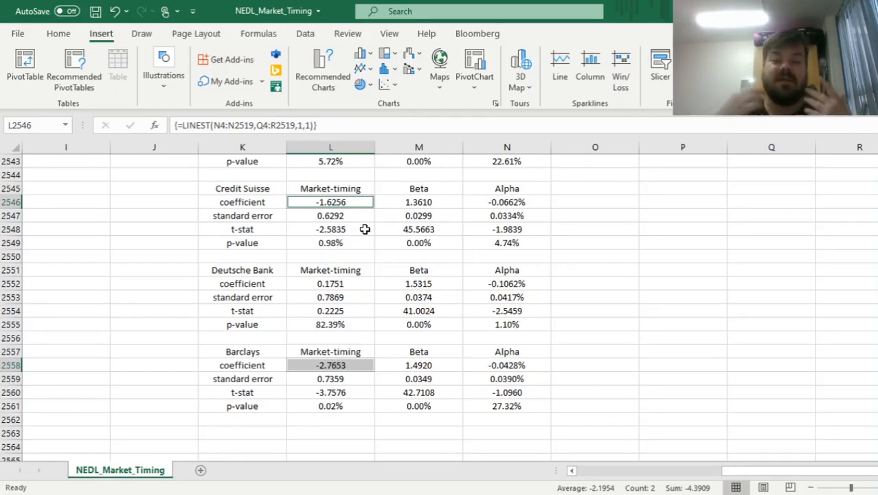
pyautogui.moveTo(320, 206)
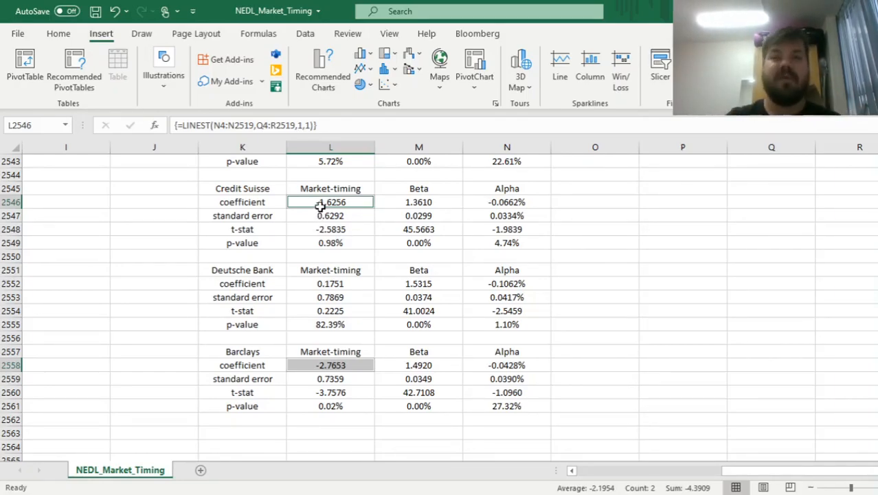
pyautogui.click(330, 188)
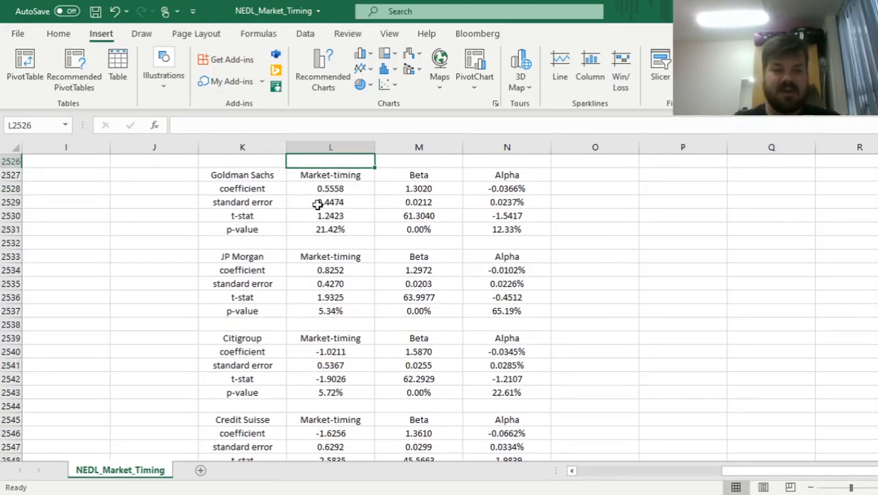
pyautogui.click(330, 270)
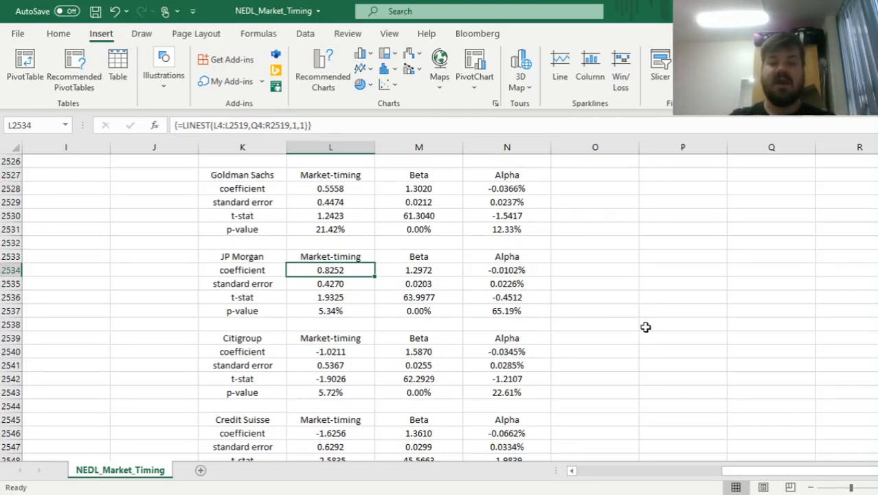
pyautogui.moveTo(610, 322)
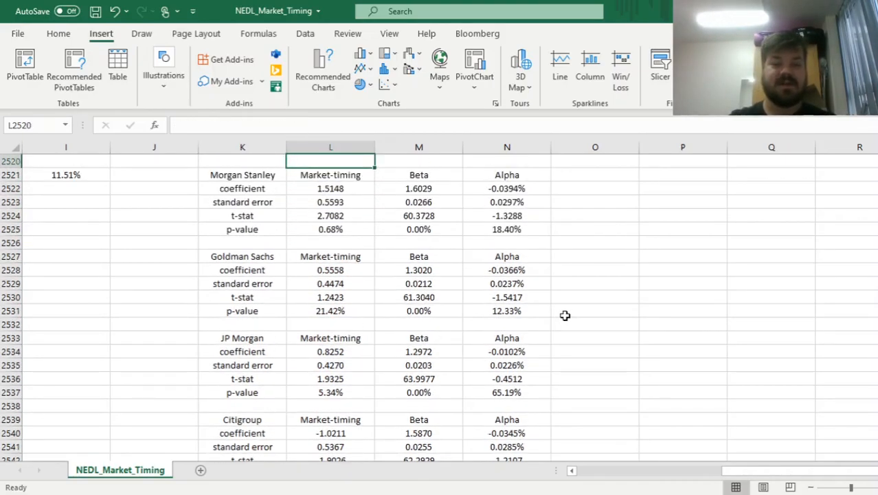
pyautogui.click(330, 188)
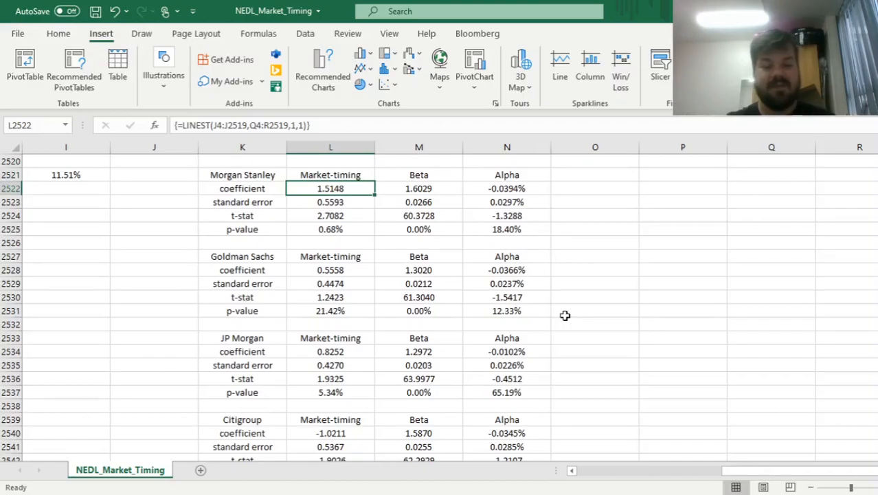
pyautogui.click(507, 352)
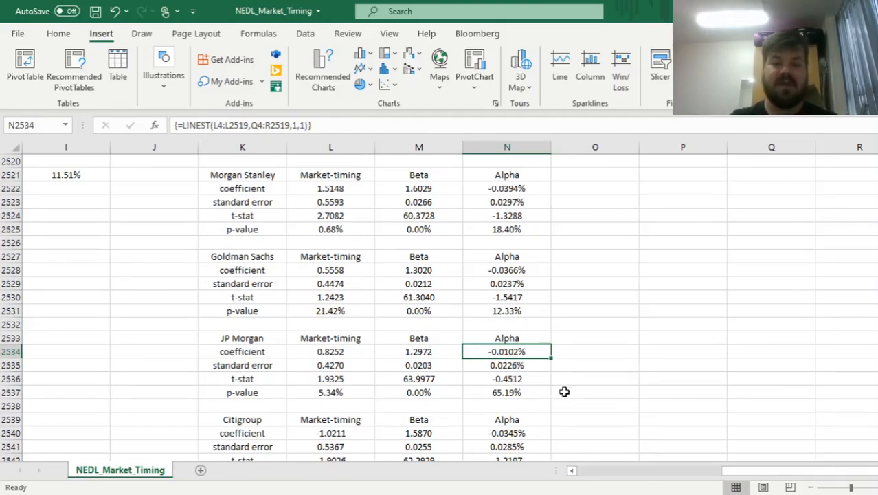
pyautogui.moveTo(631, 428)
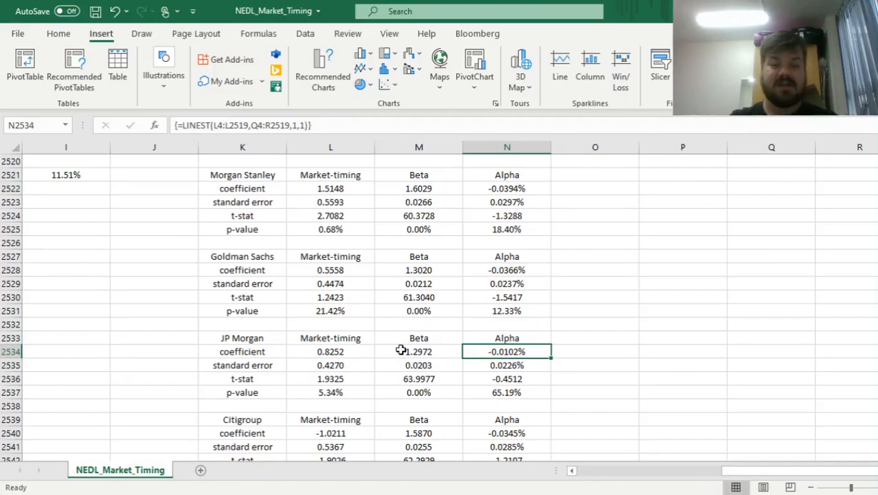
pyautogui.click(417, 352)
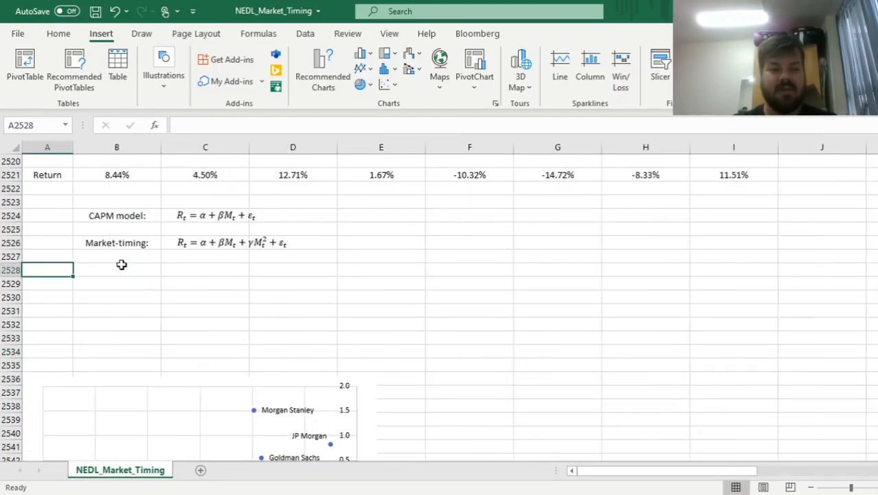
pyautogui.scroll(-3)
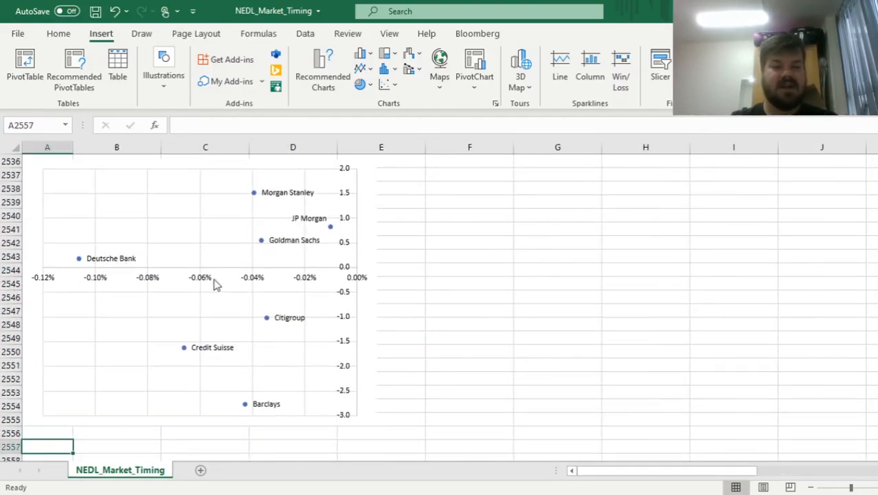
pyautogui.moveTo(288, 401)
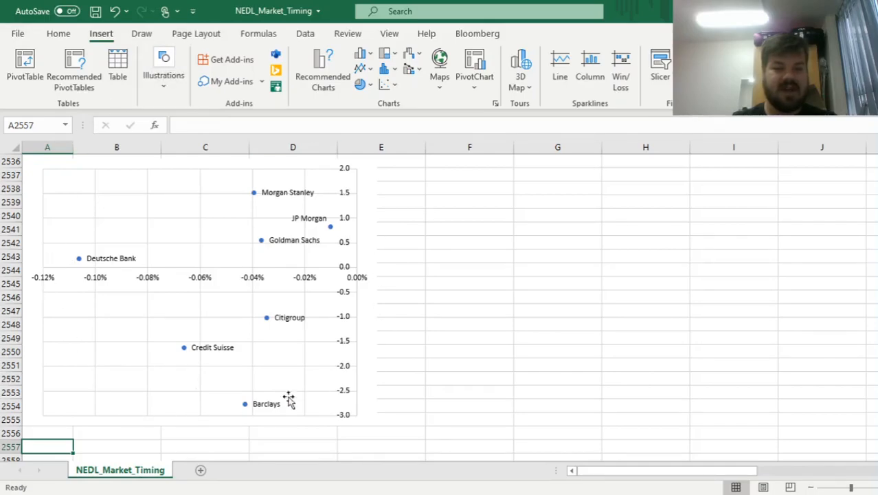
pyautogui.click(470, 228)
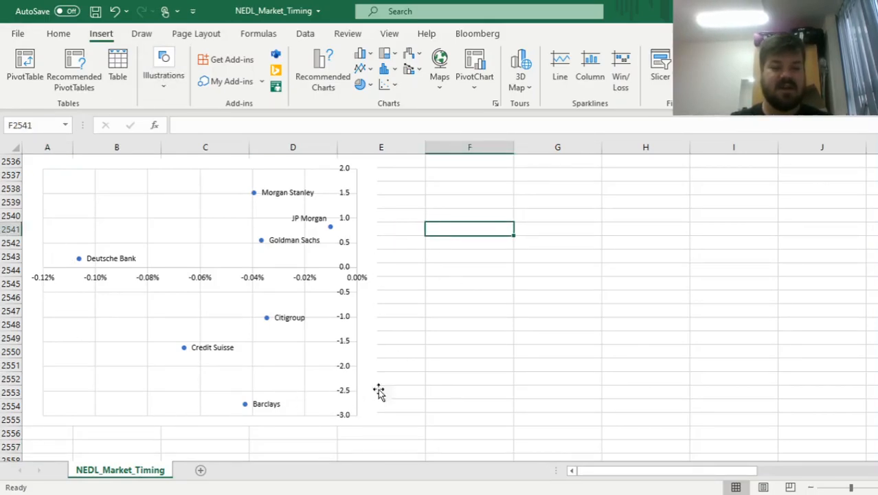
pyautogui.moveTo(246, 437)
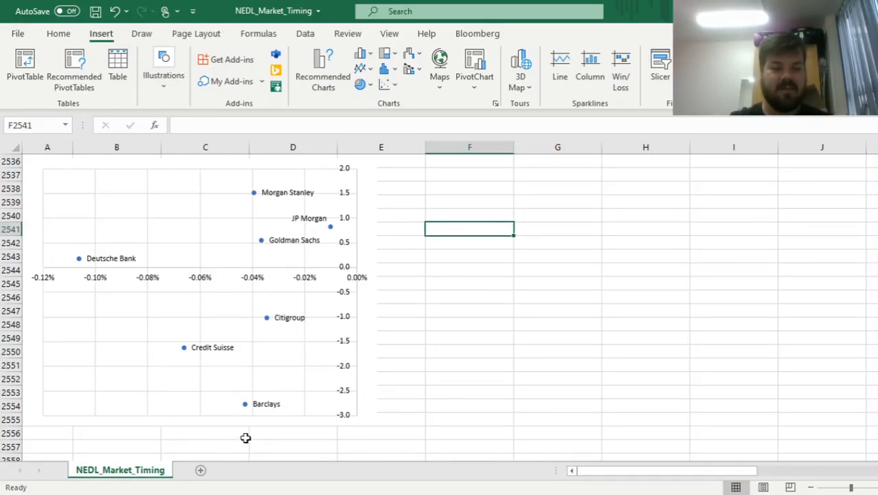
pyautogui.moveTo(281, 316)
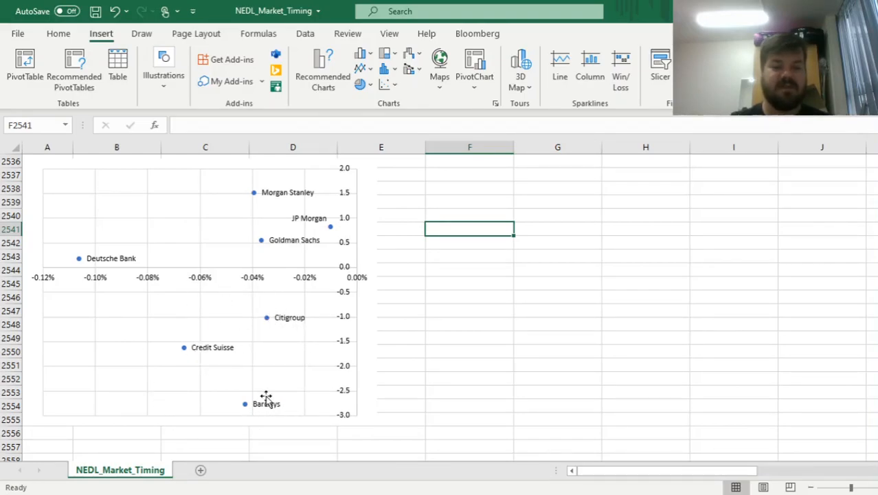
pyautogui.moveTo(415, 356)
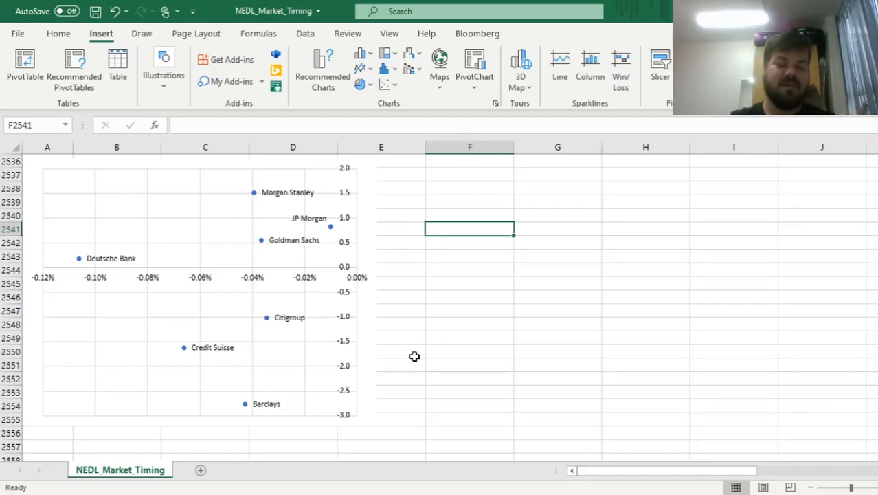
pyautogui.moveTo(154, 333)
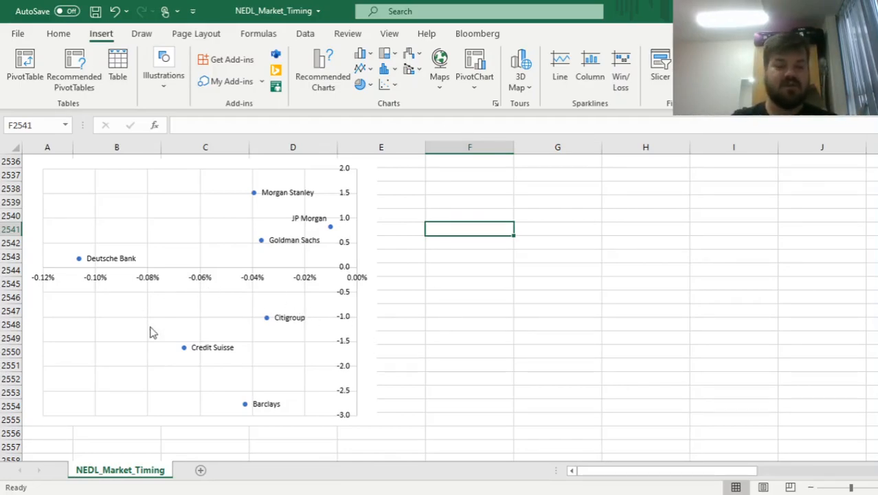
pyautogui.moveTo(486, 417)
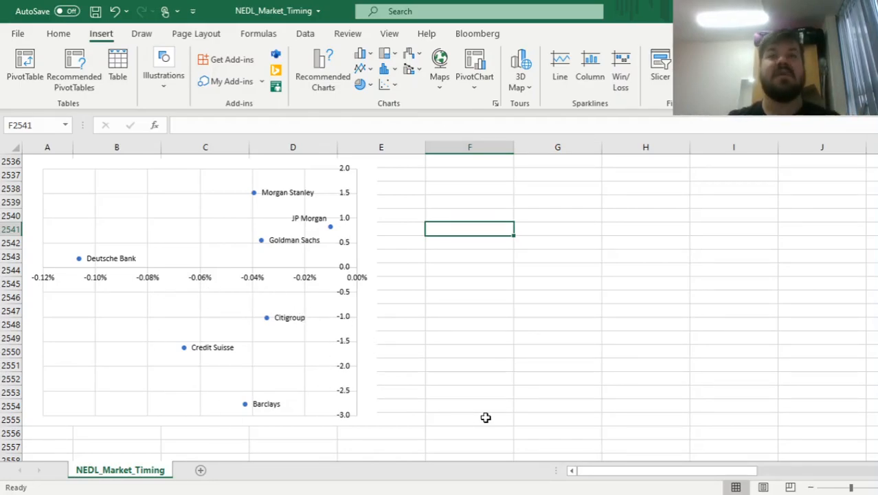
pyautogui.moveTo(325, 283)
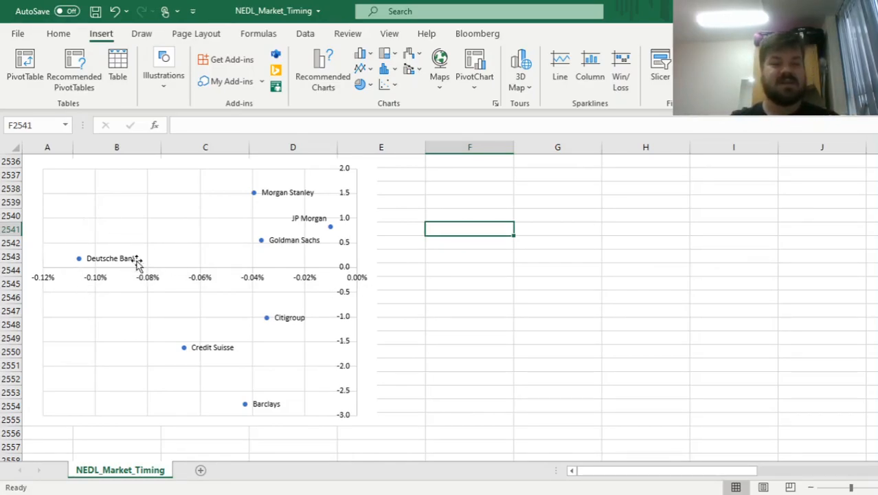
pyautogui.moveTo(221, 225)
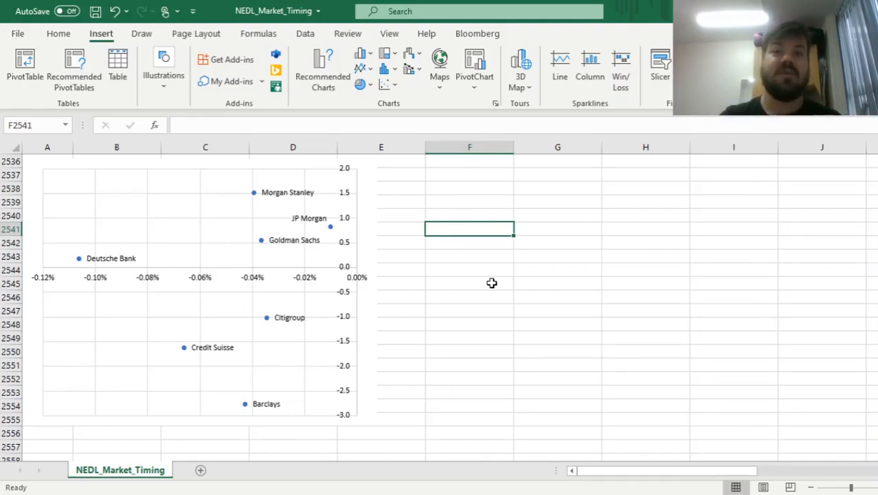
pyautogui.moveTo(157, 305)
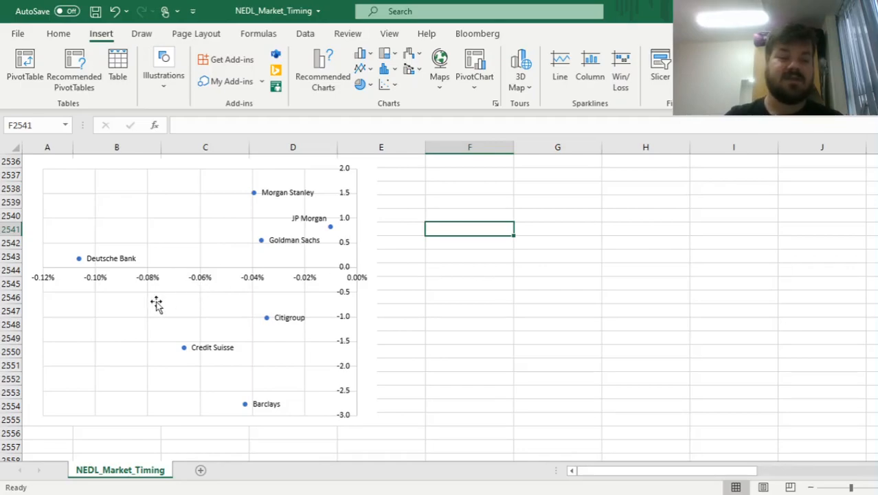
pyautogui.moveTo(74, 258)
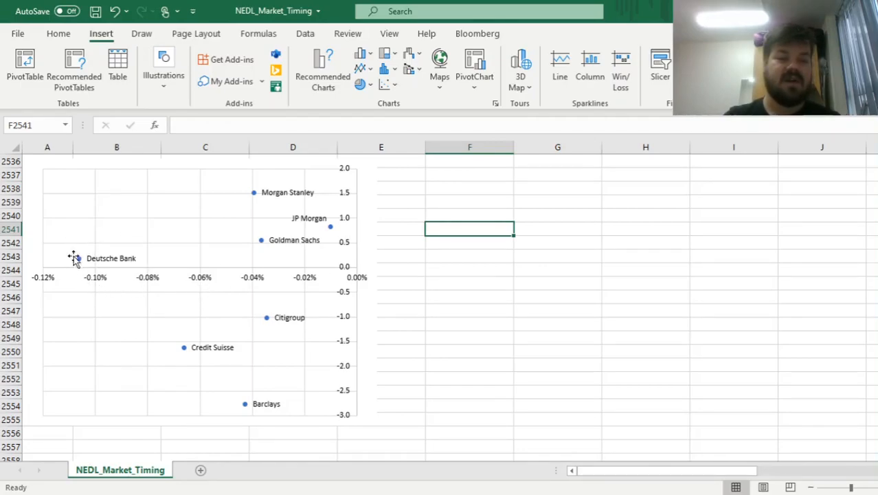
pyautogui.moveTo(396, 294)
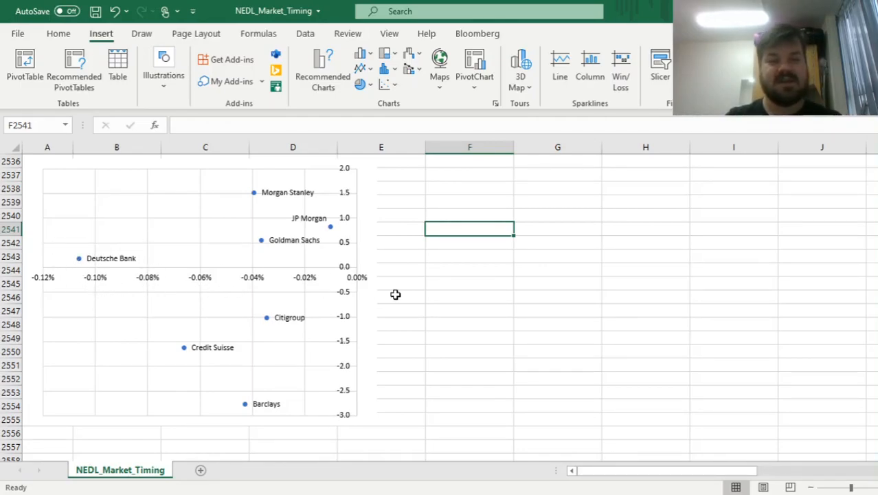
pyautogui.moveTo(507, 276)
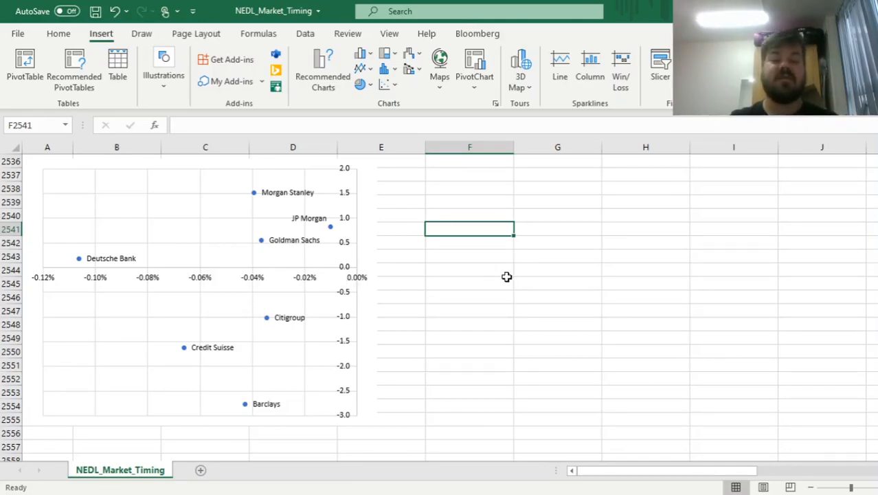
pyautogui.moveTo(373, 260)
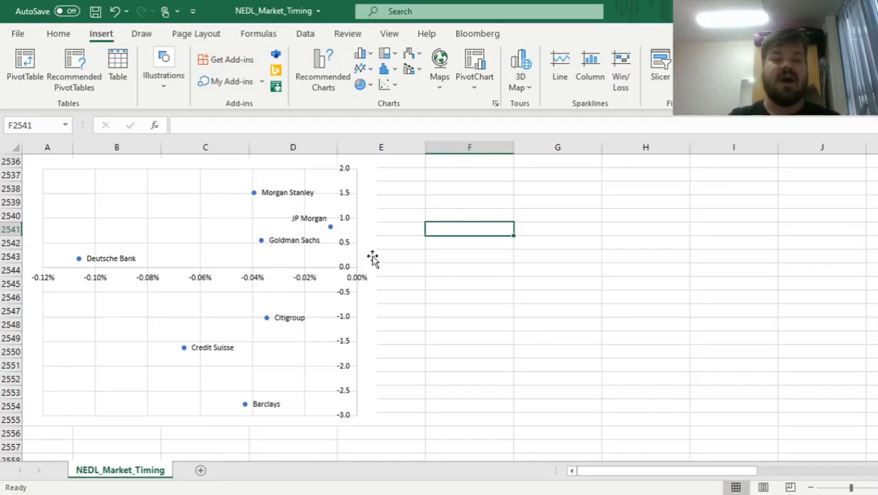
pyautogui.moveTo(584, 287)
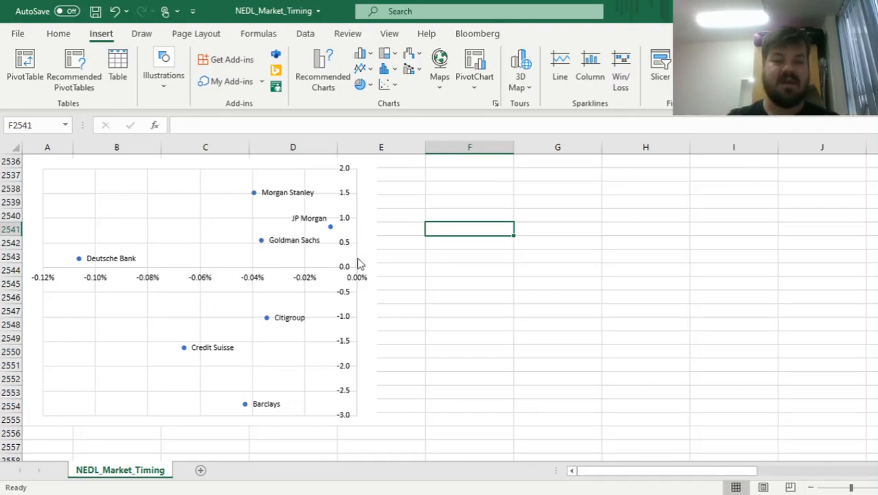
pyautogui.moveTo(333, 228)
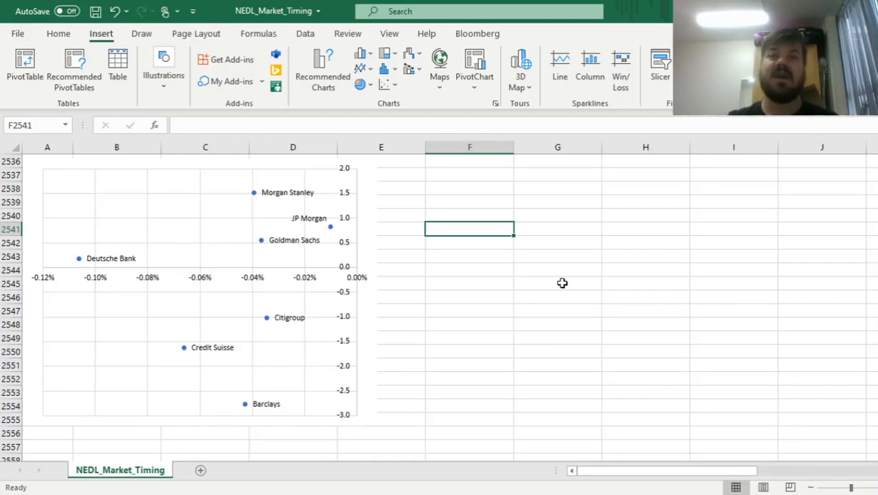
pyautogui.moveTo(333, 314)
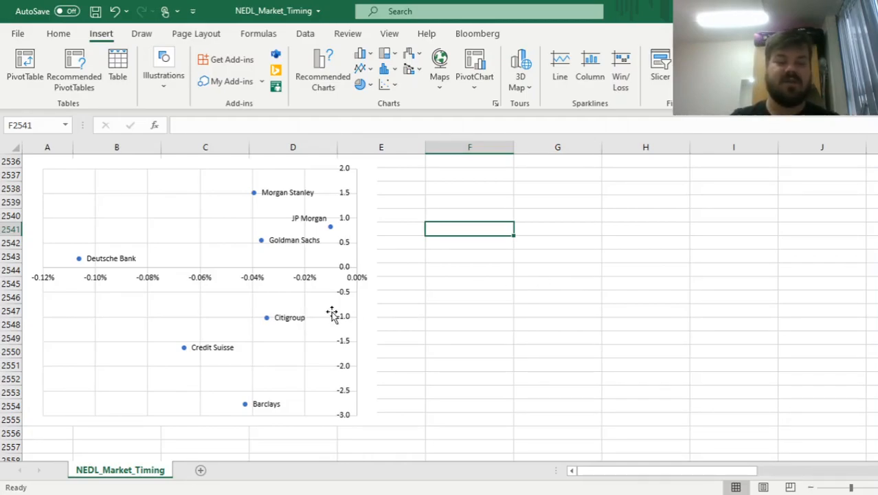
pyautogui.moveTo(583, 319)
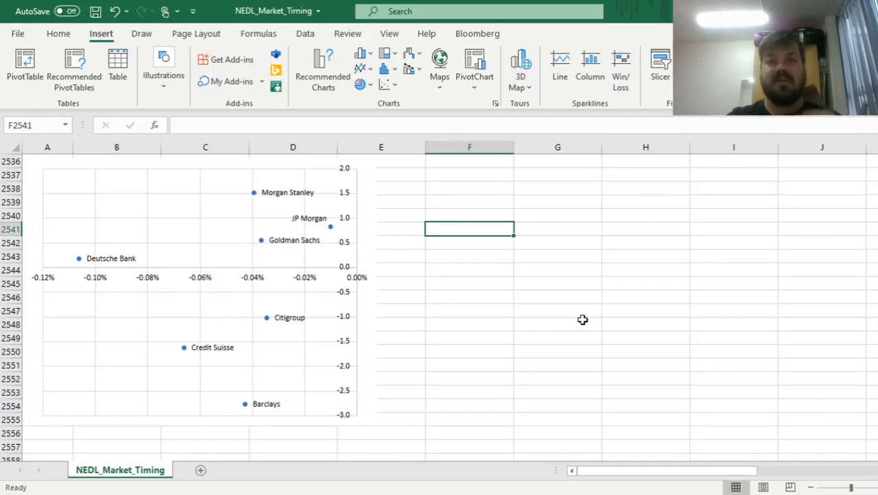